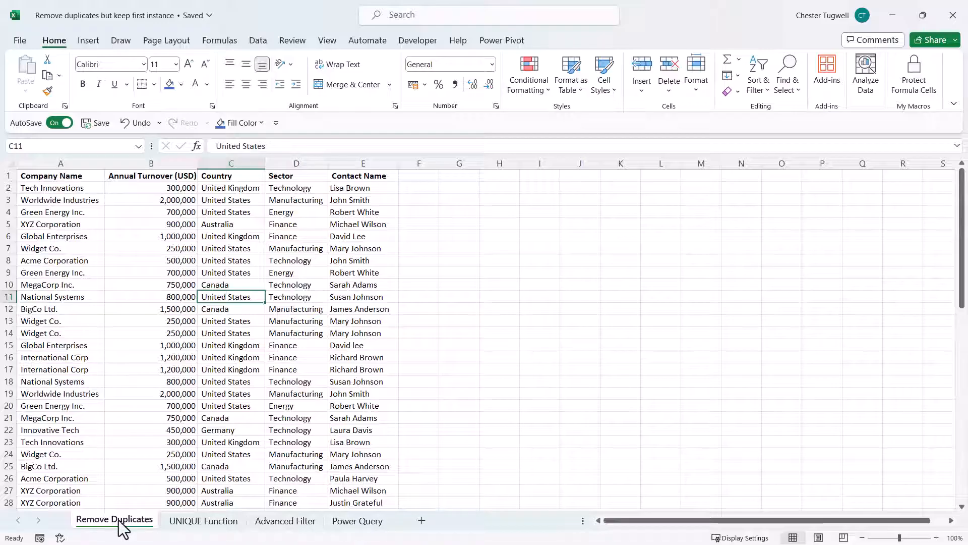
Step: Sort the company rows A to Z by Company Name so duplicate companies sit together
click(59, 212)
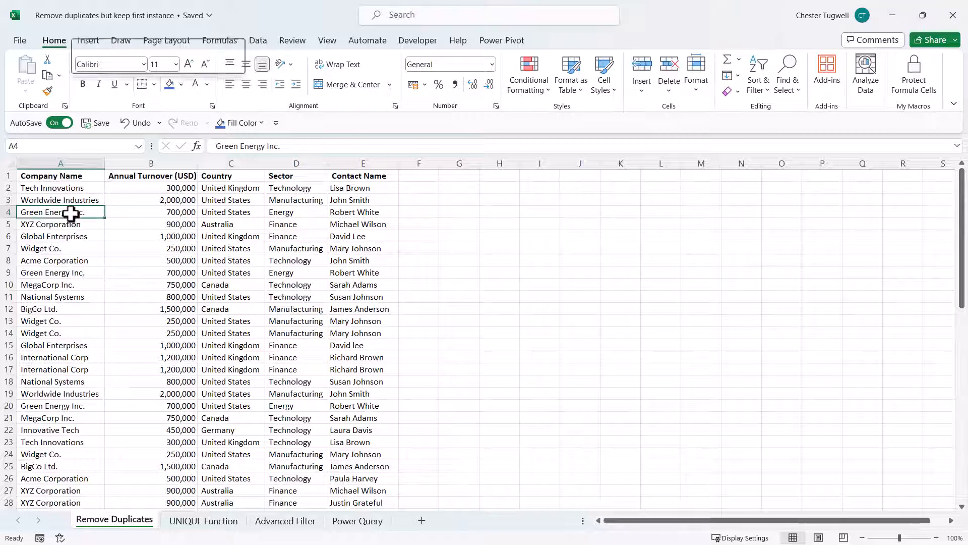
right_click(60, 212)
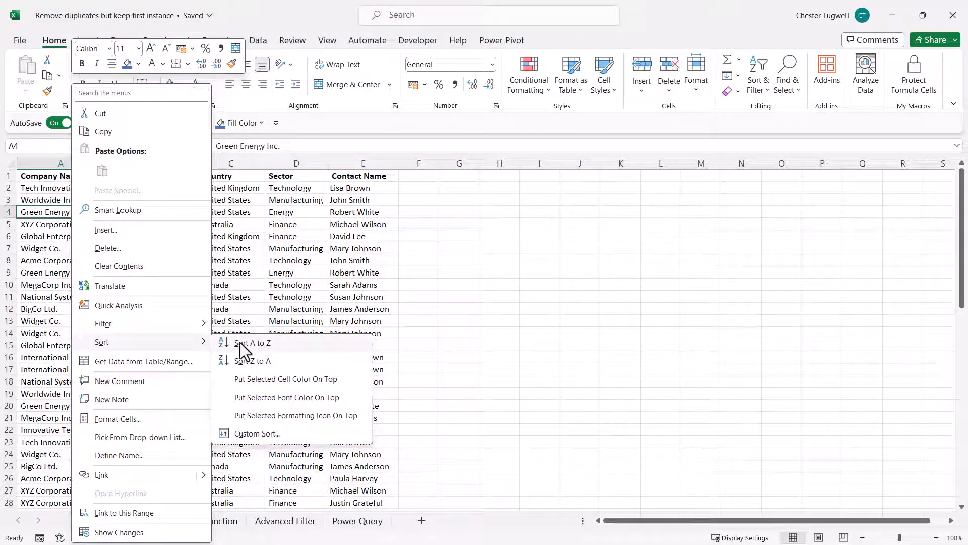
click(252, 343)
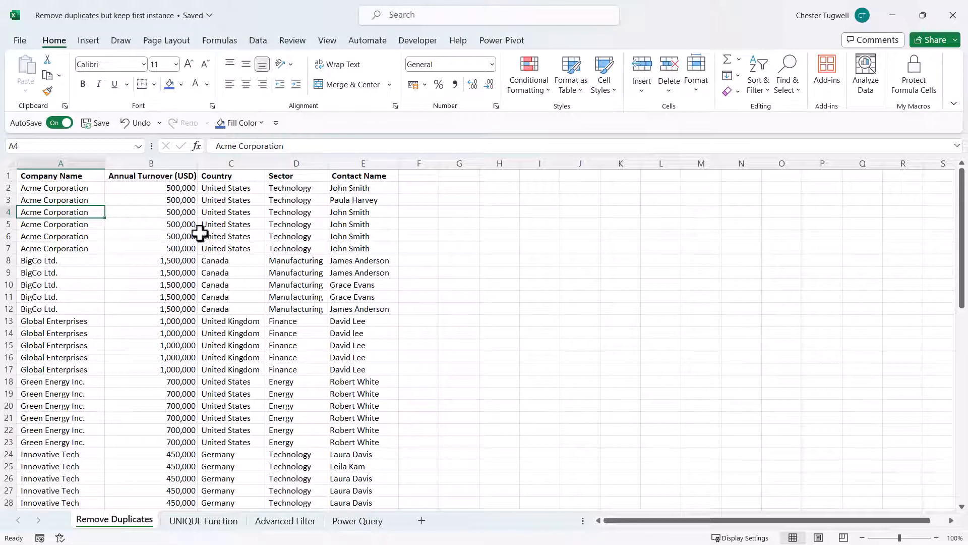
click(230, 236)
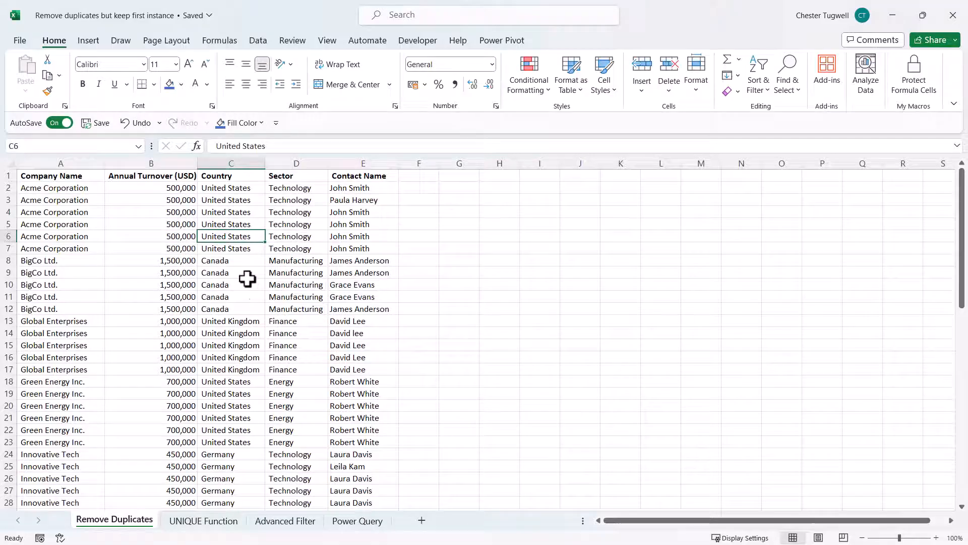
mouse_move(257, 41)
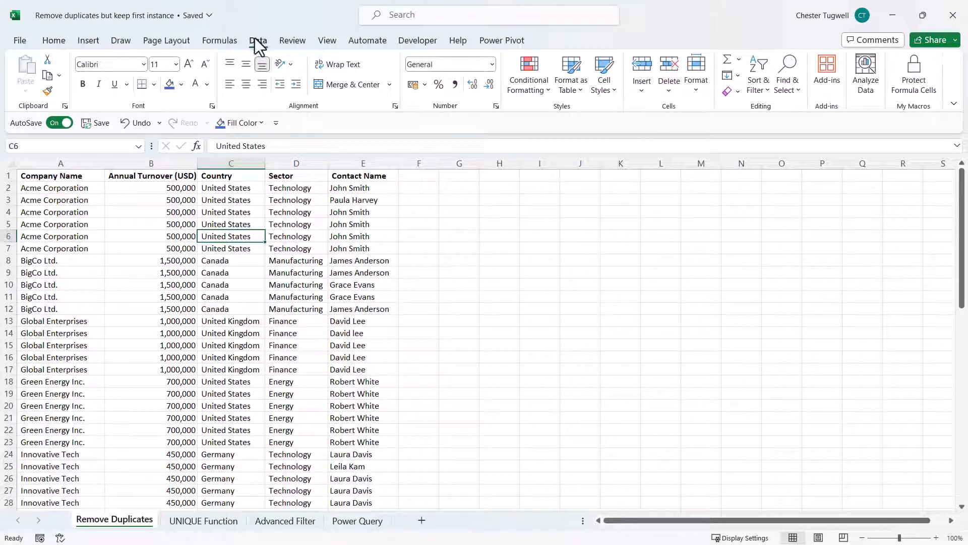
click(258, 40)
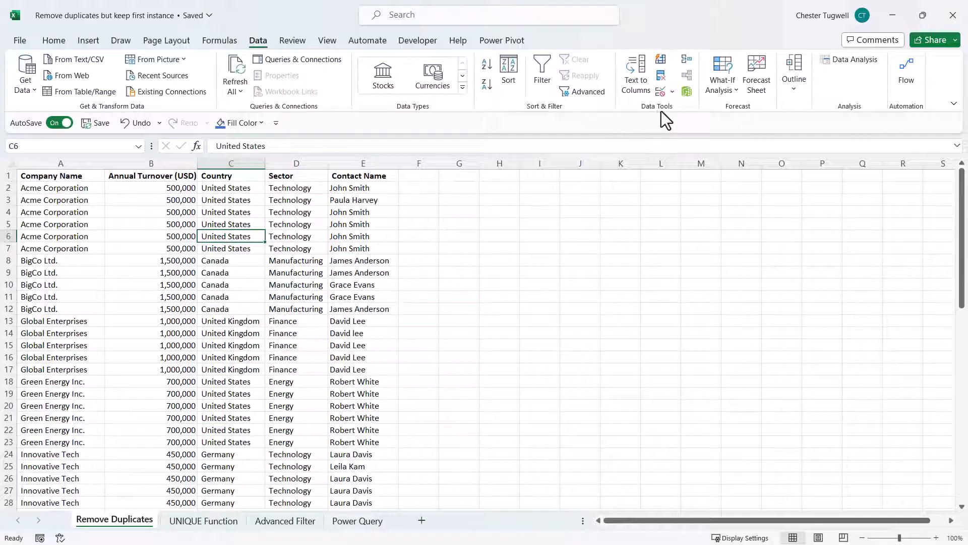
mouse_move(664, 78)
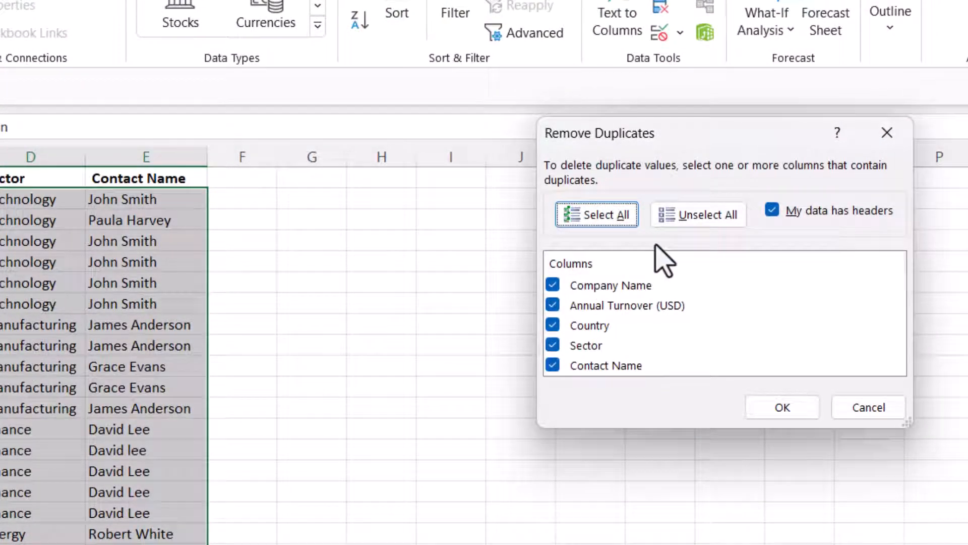
mouse_move(806, 244)
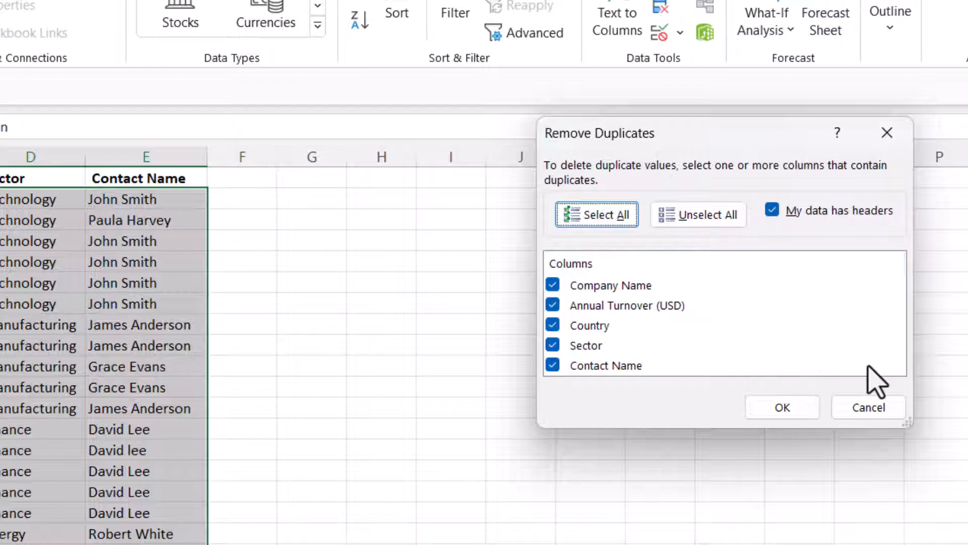
mouse_move(573, 299)
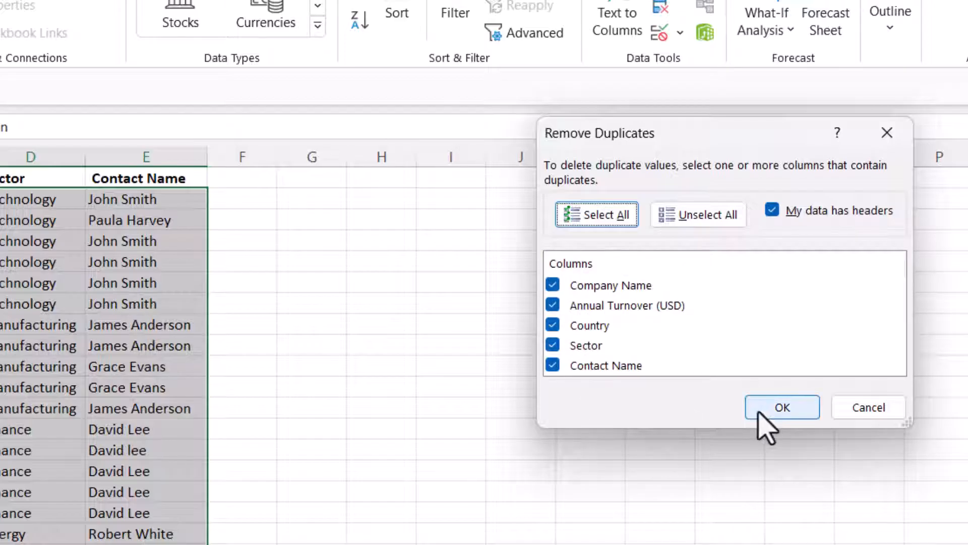
click(782, 407)
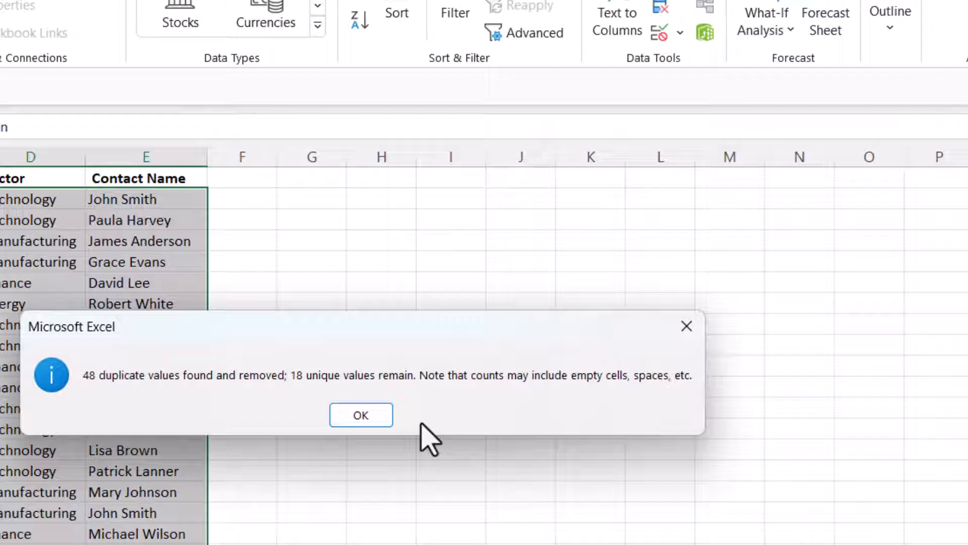
mouse_move(123, 393)
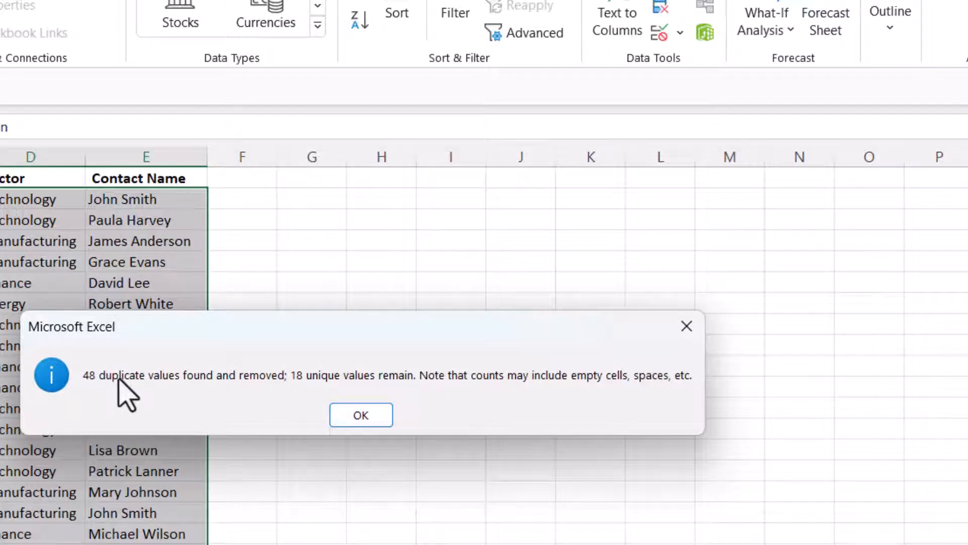
mouse_move(288, 399)
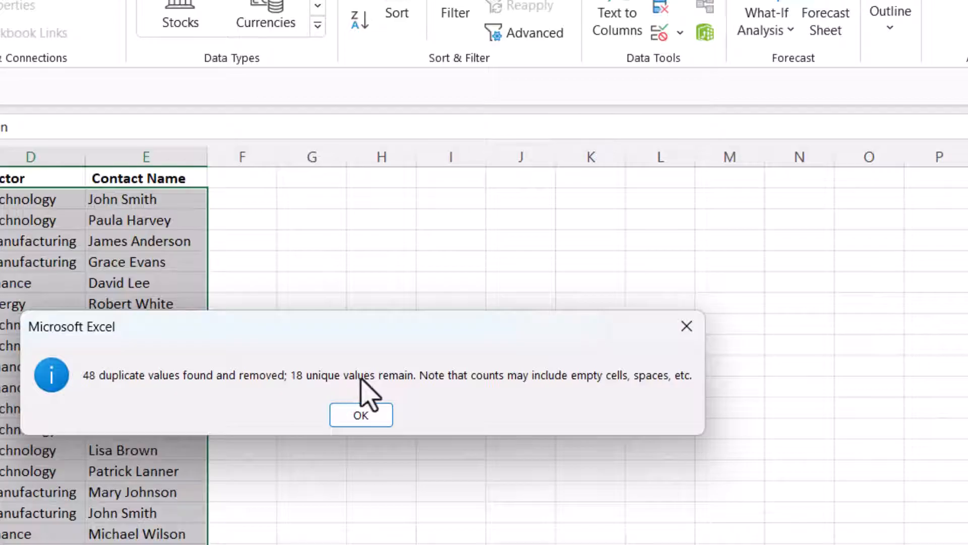
click(361, 415)
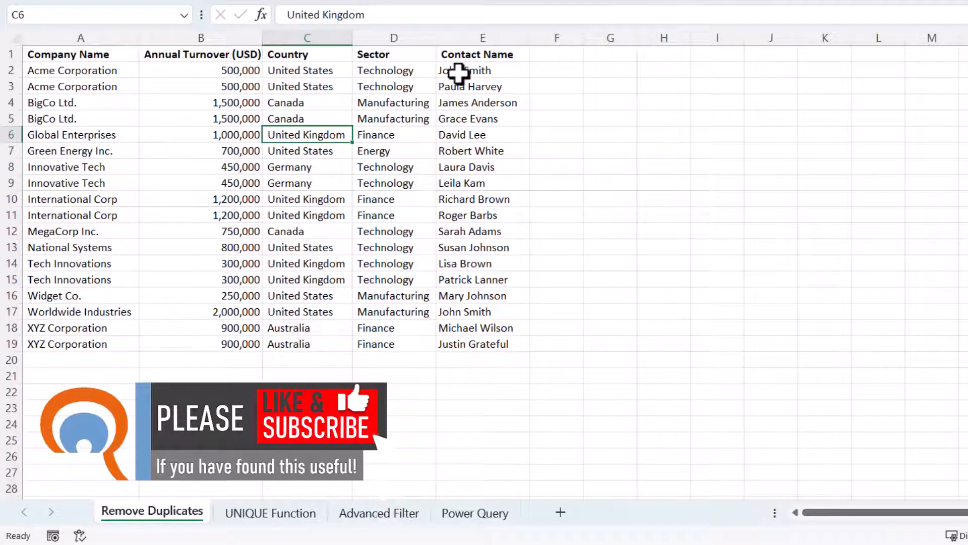
mouse_move(460, 93)
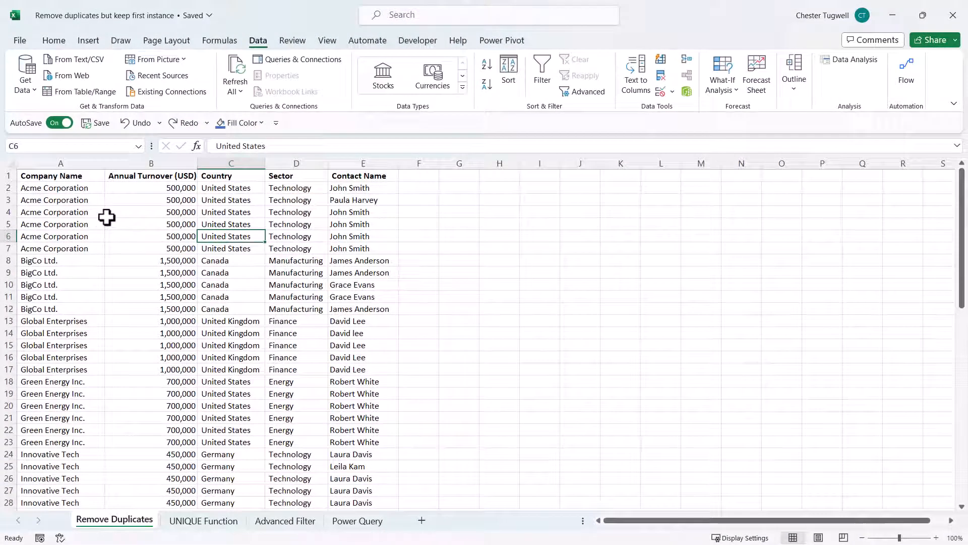
Step: Run Remove Duplicates on Company Name only, removing 54 duplicates and leaving 12 companies
click(53, 212)
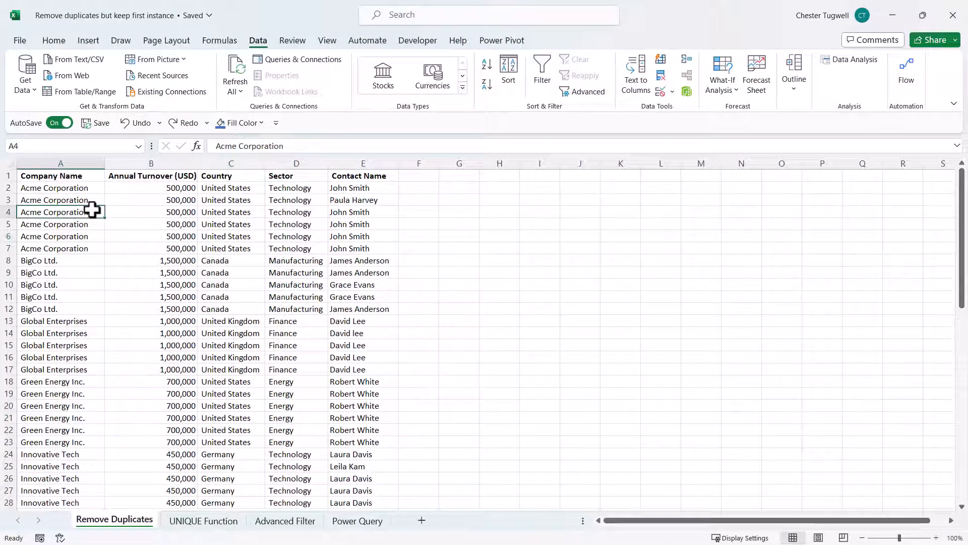
click(230, 236)
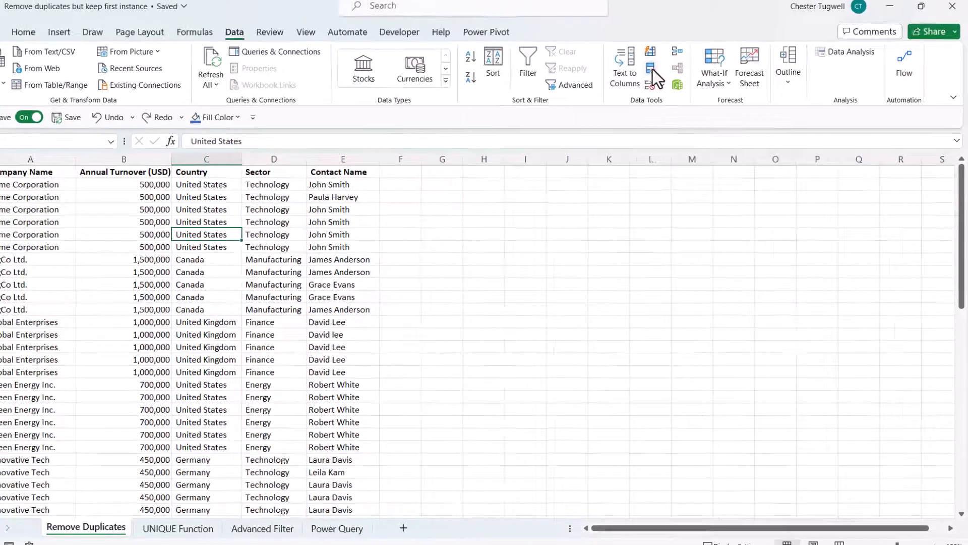
click(677, 60)
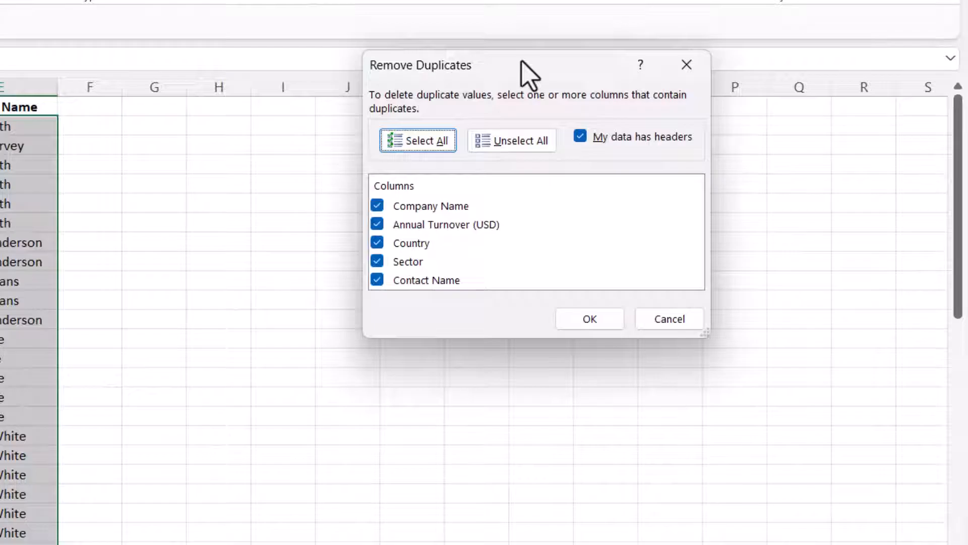
click(513, 141)
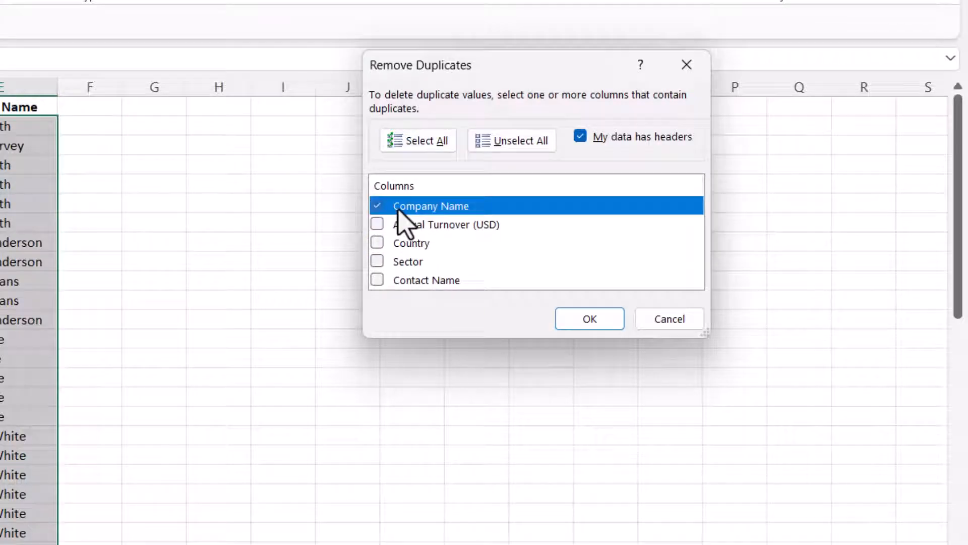
mouse_move(463, 198)
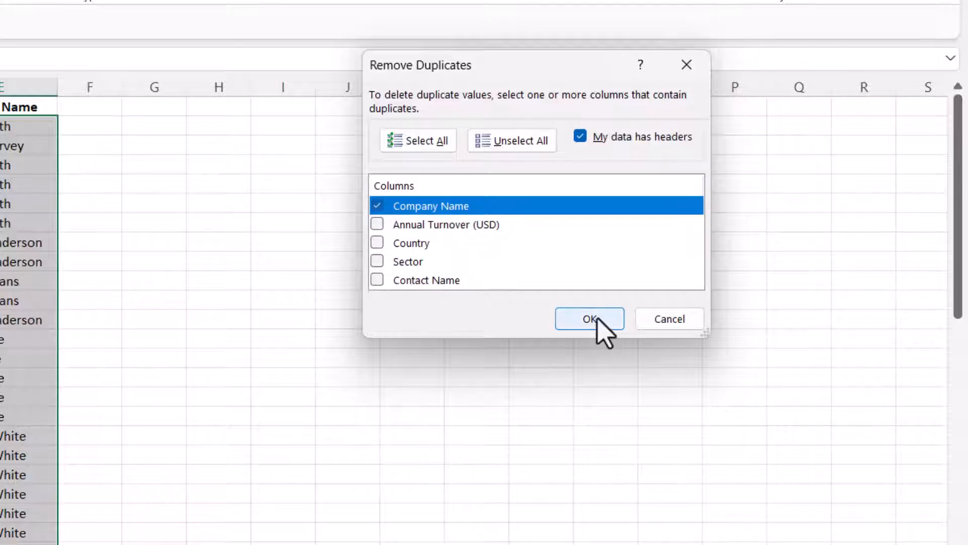
click(588, 319)
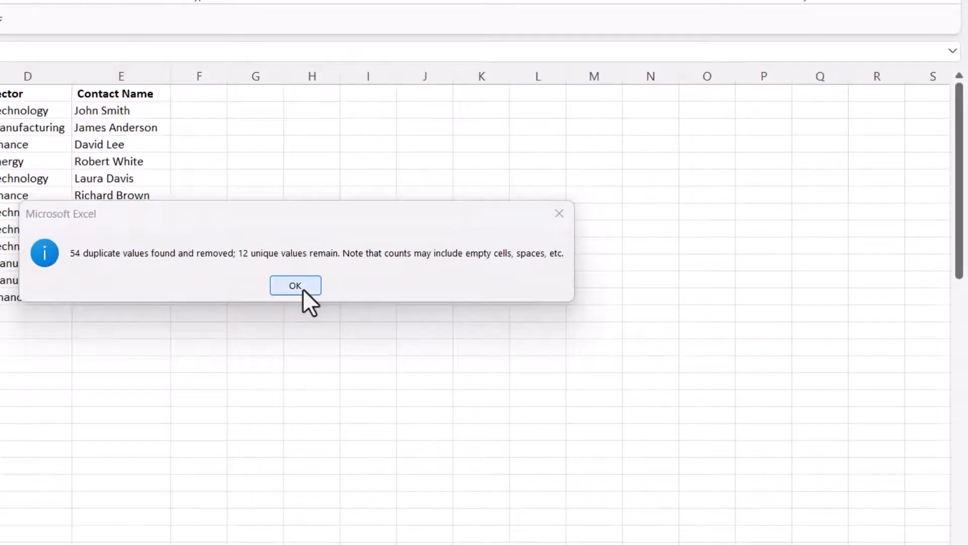
click(295, 286)
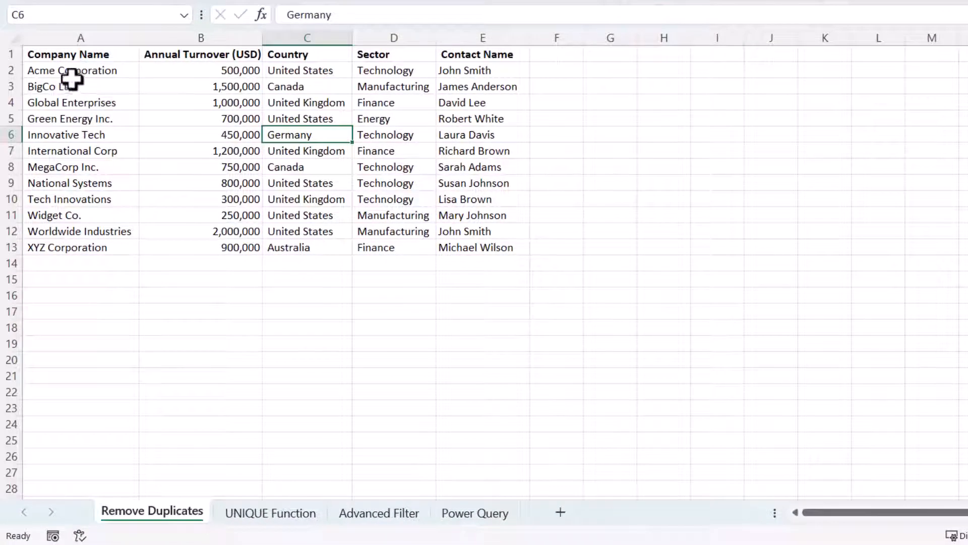
mouse_move(89, 95)
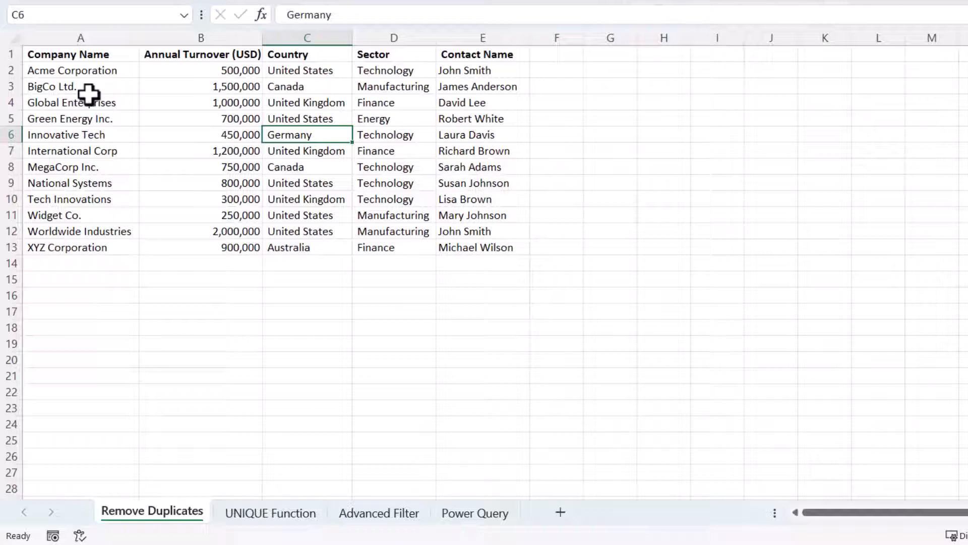
mouse_move(95, 247)
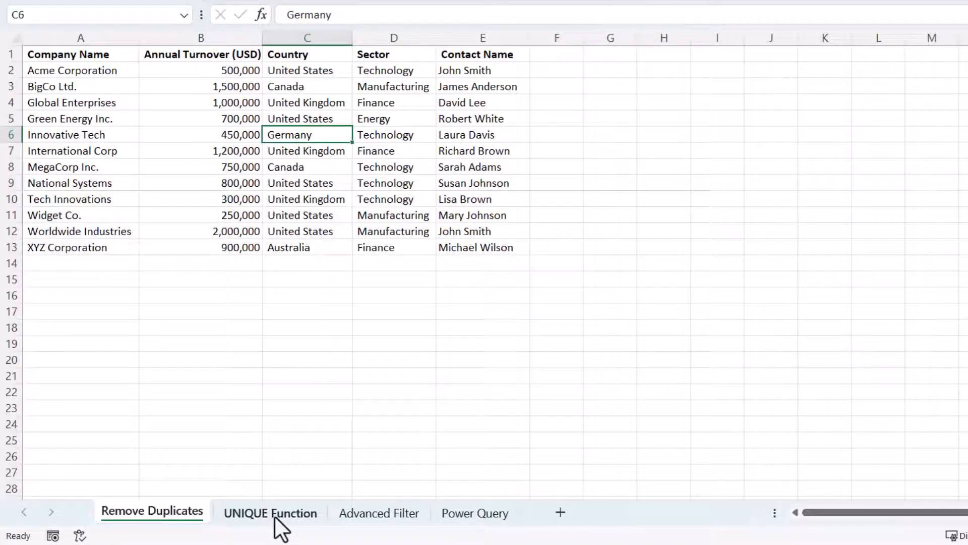
Step: On the UNIQUE Function sheet, paste the copied headers beside the data keeping column widths
click(271, 513)
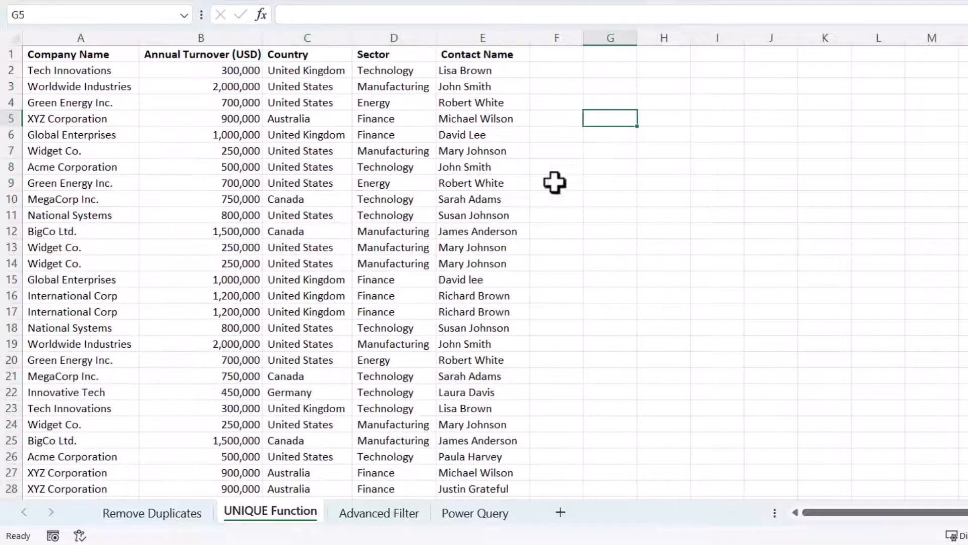
mouse_move(398, 120)
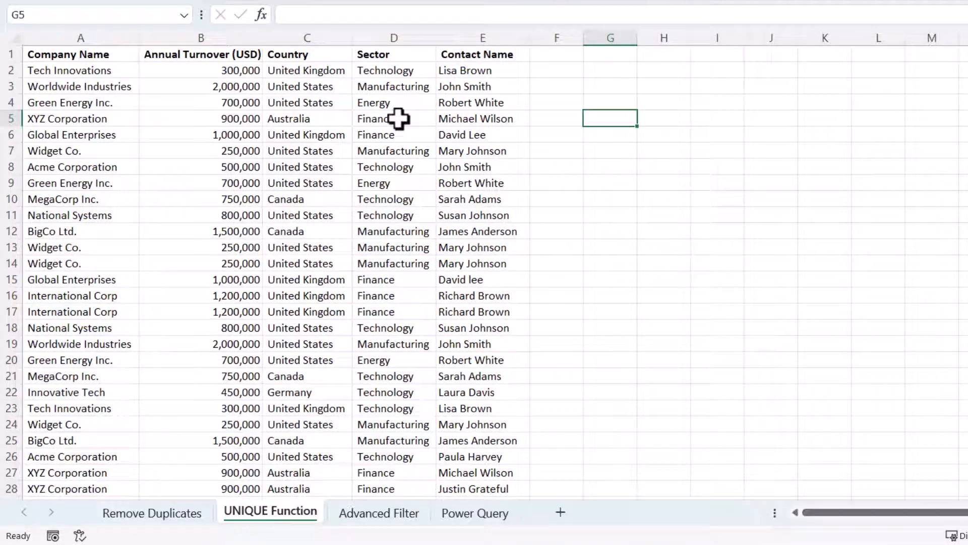
mouse_move(370, 153)
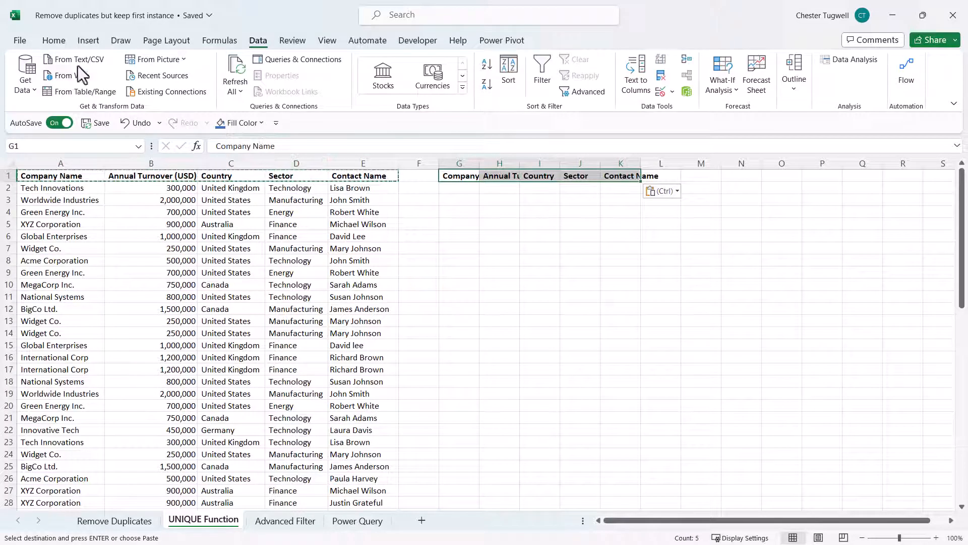
click(24, 74)
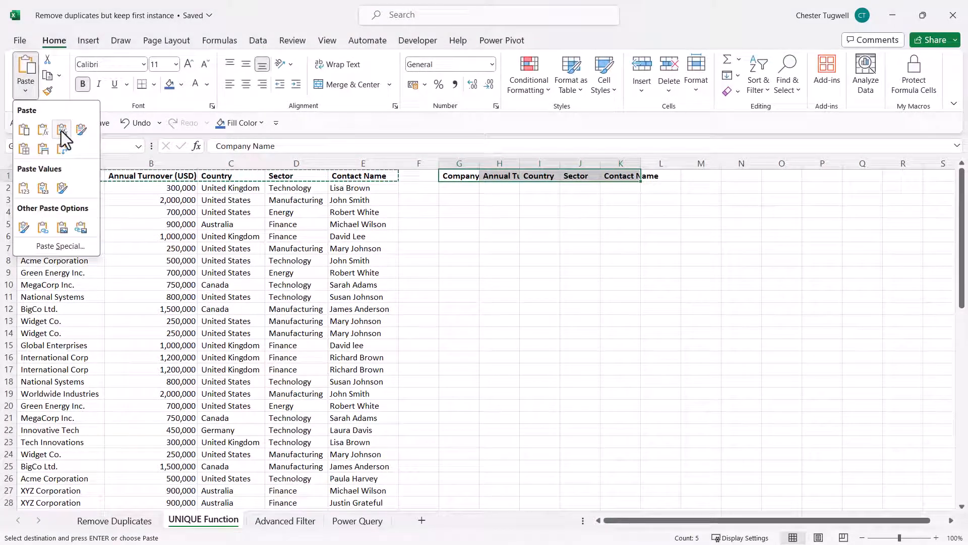
click(61, 131)
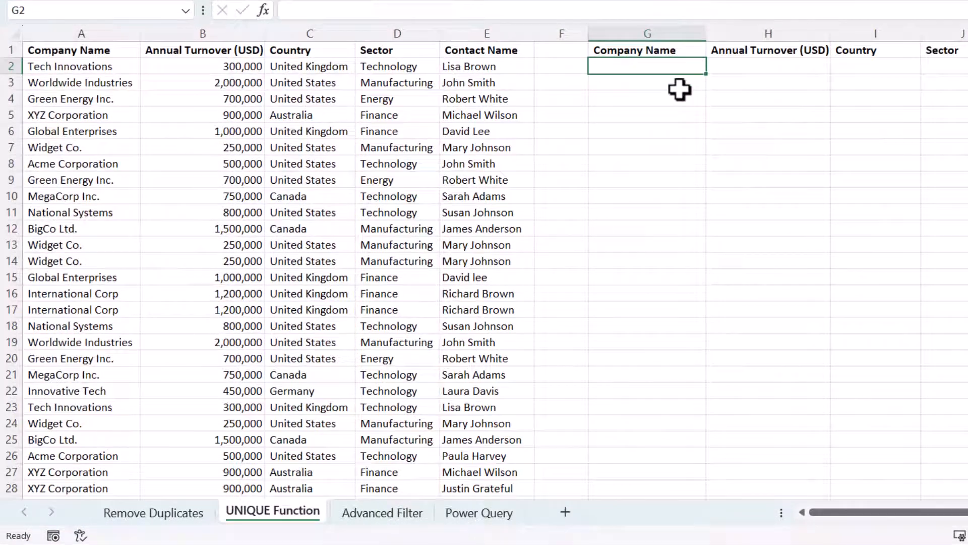
Step: Enter =UNIQUE(A2:E67) in G2 to return the 18 distinct company records
text(=un)
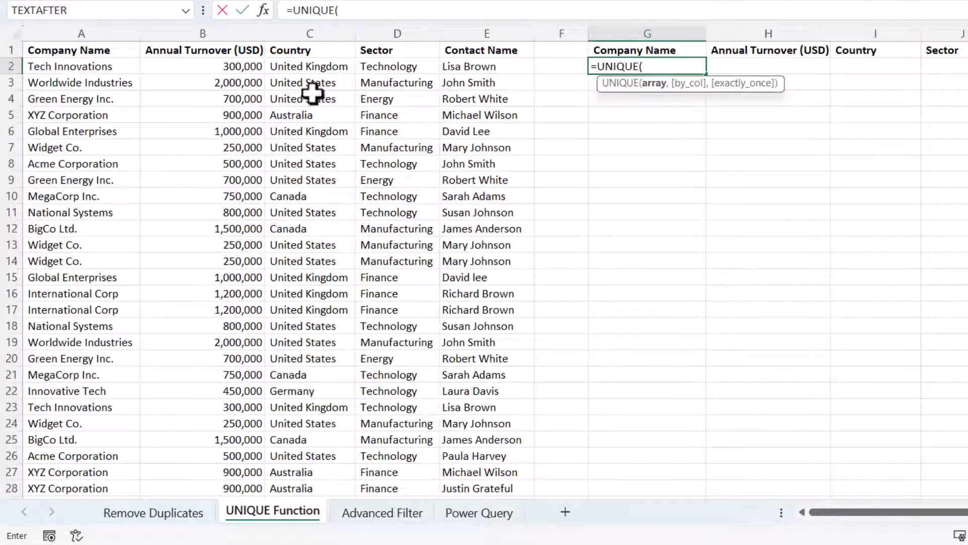
drag(81, 66, 487, 66)
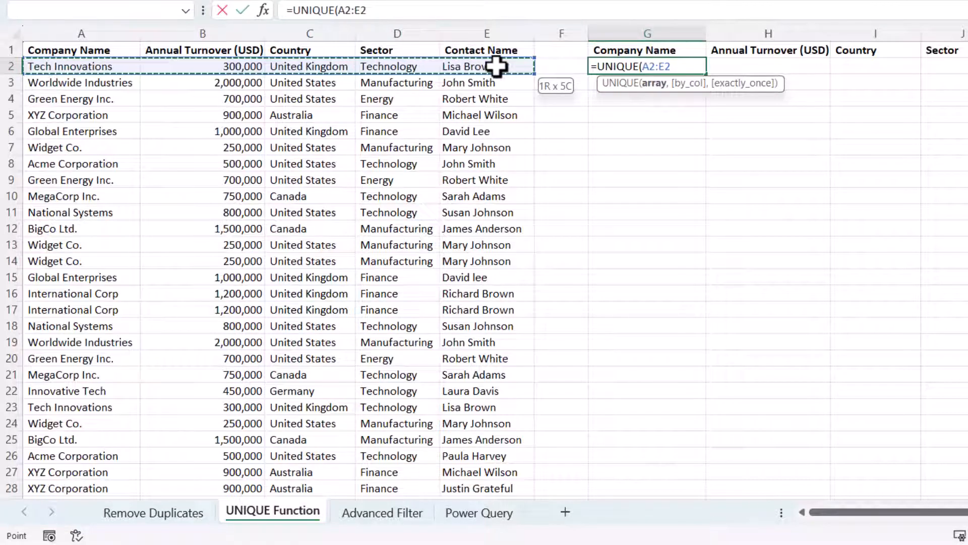
key(ctrl+shift+down)
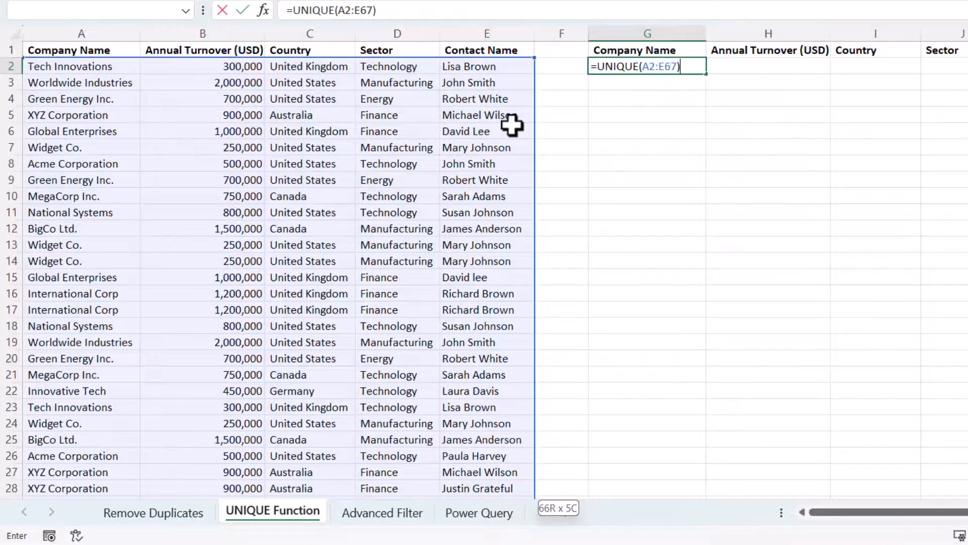
key(Enter)
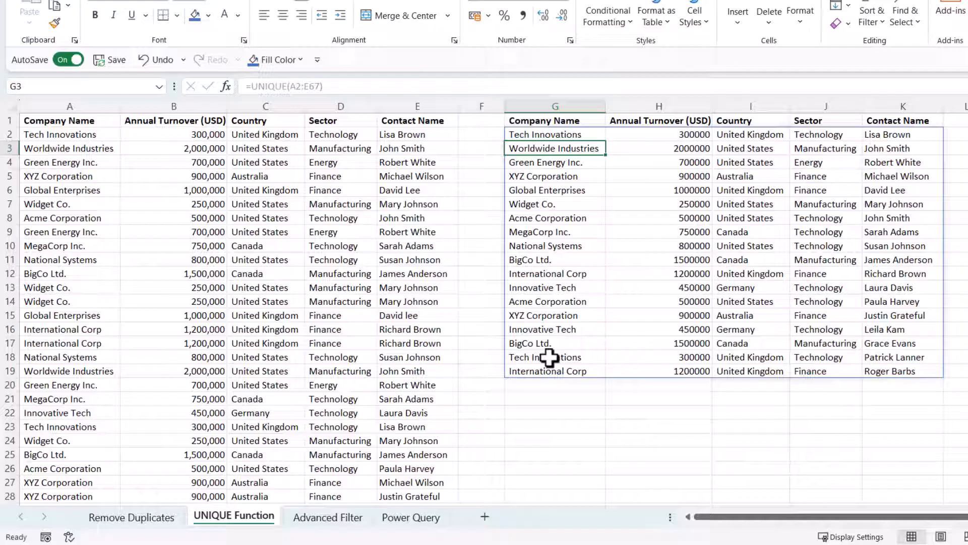
Step: Wrap the UNIQUE formula in G2 in SORT() so the 18 rows list alphabetically by company
double_click(554, 134)
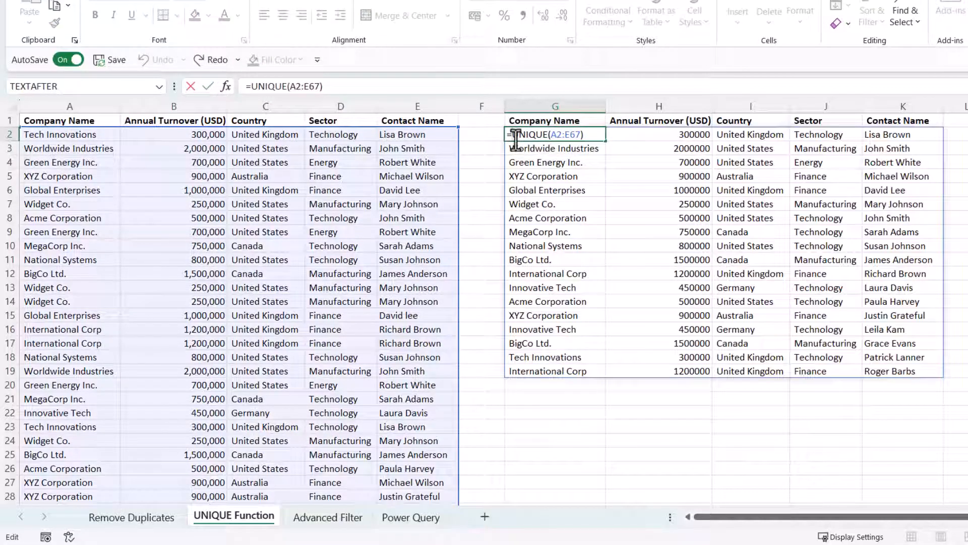
text(SORT()
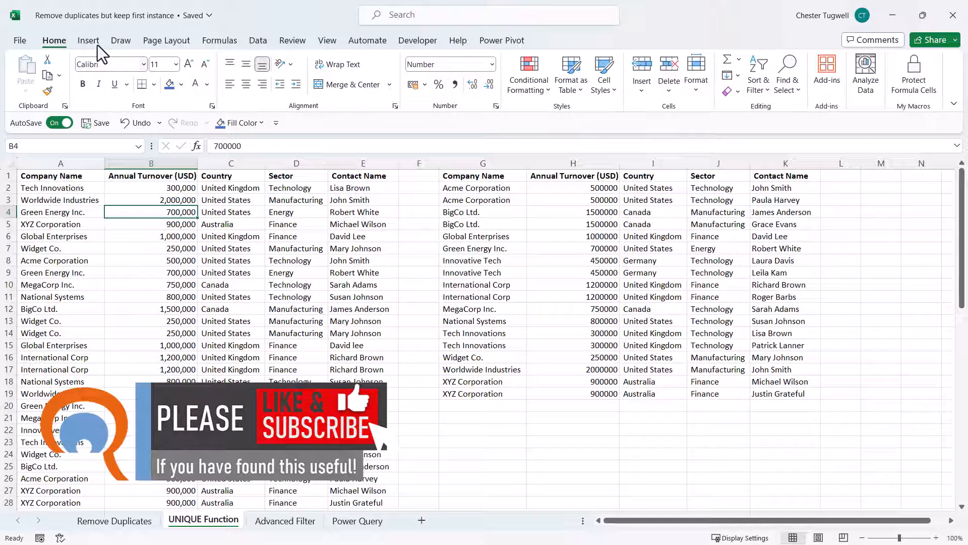
Step: Convert the company data into an Excel table with headers
click(87, 40)
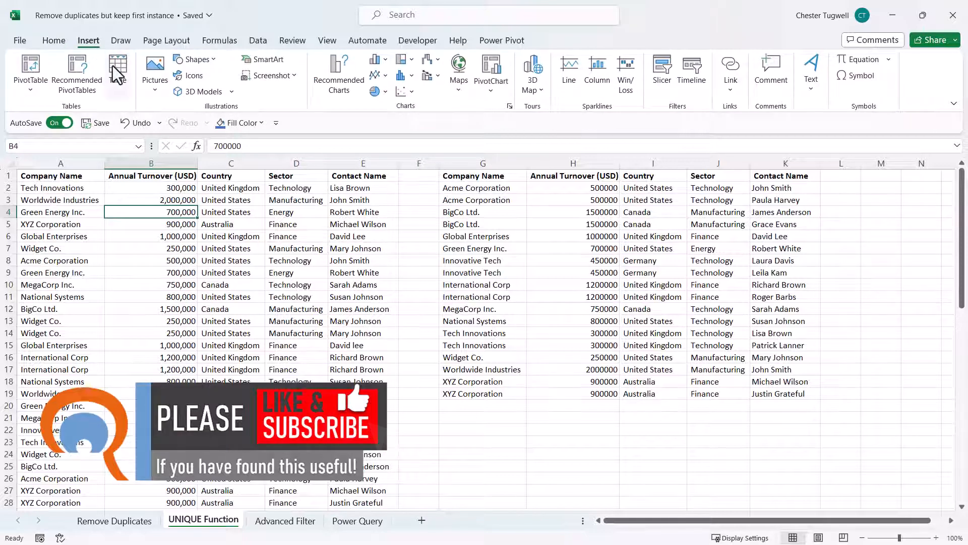
click(117, 68)
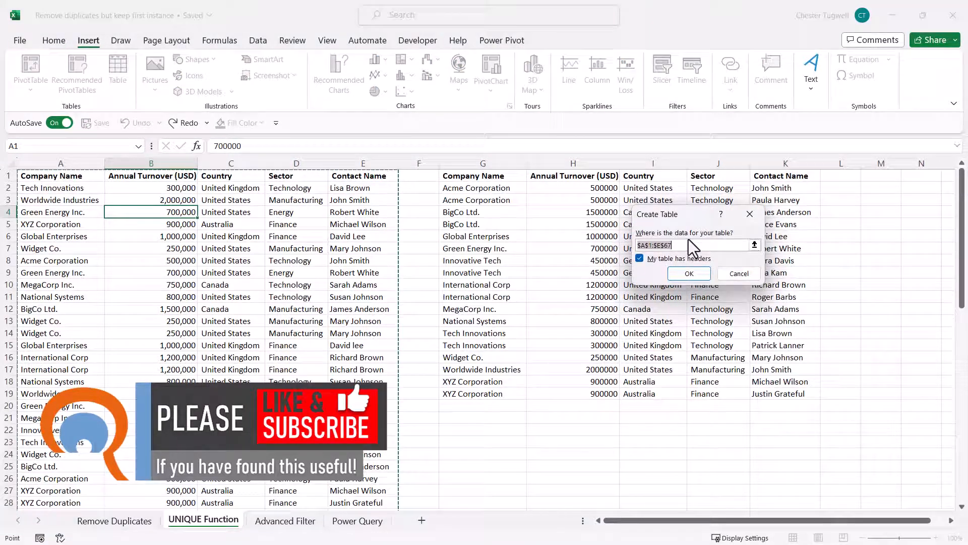
click(689, 273)
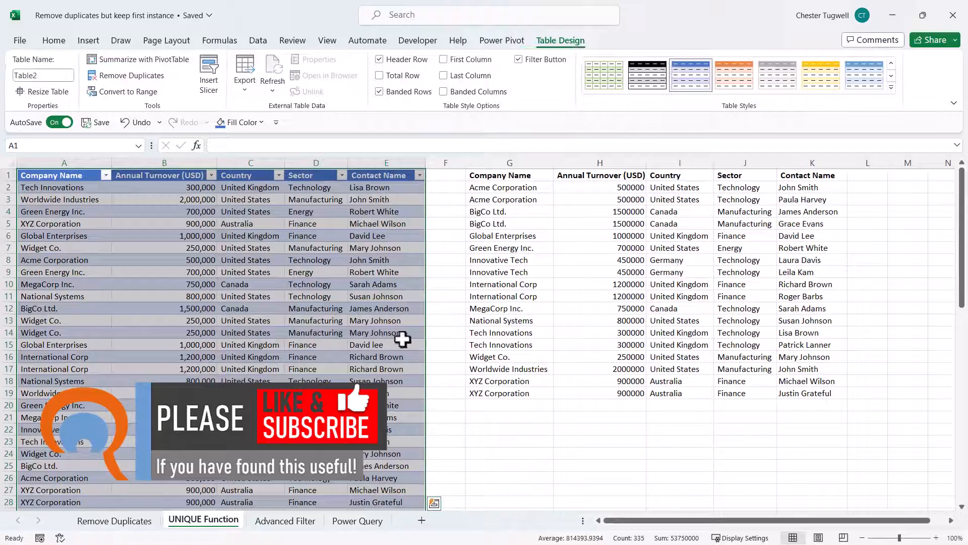
Step: Add ABC Lifestyle Ltd with contact Dawn as a new row 68 at the bottom of the table
key(ctrl+down)
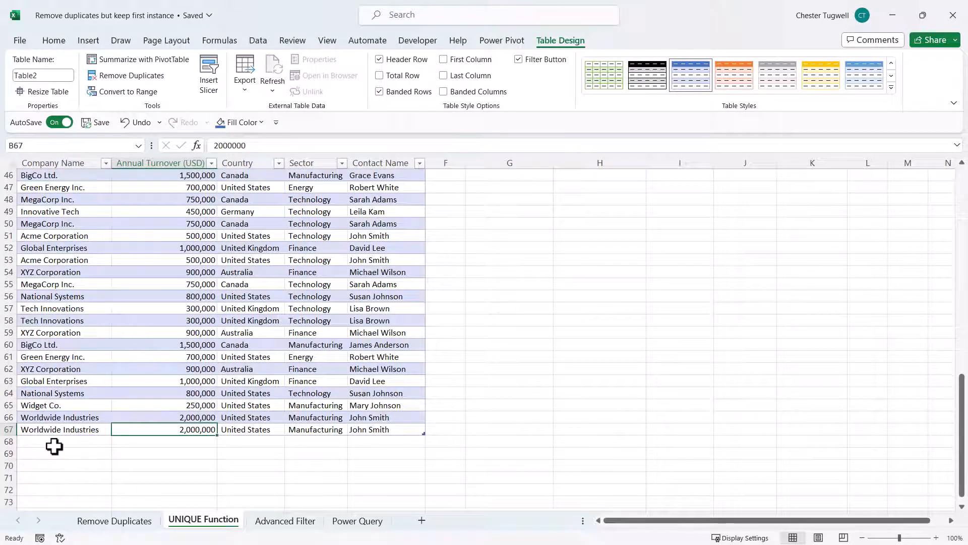
text(ABC)
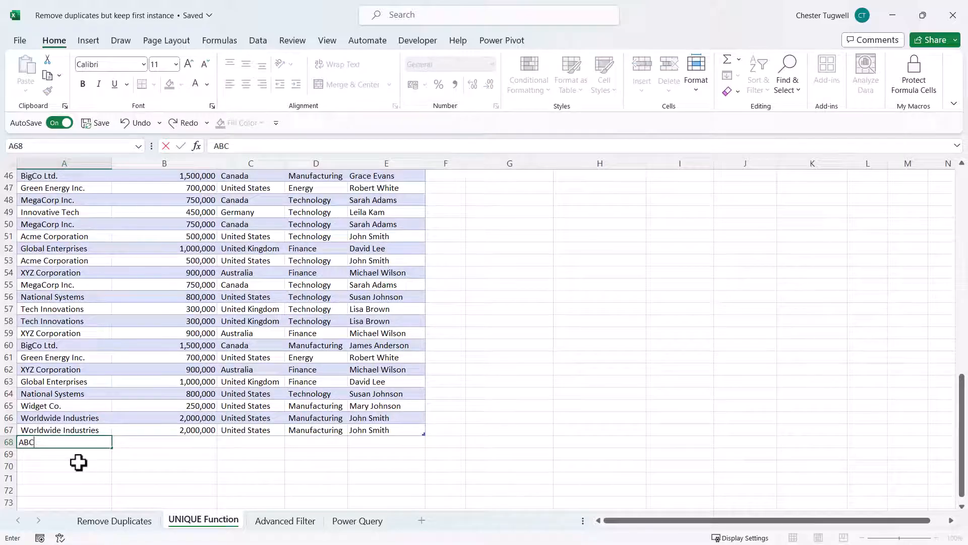
text(Lifestyle Ltd)
click(250, 441)
text(UK)
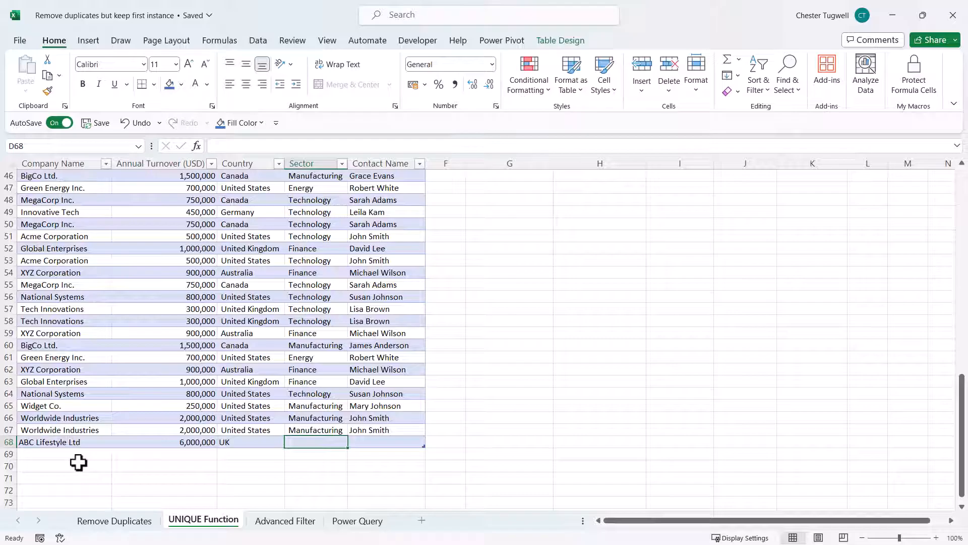
text(Dawn French)
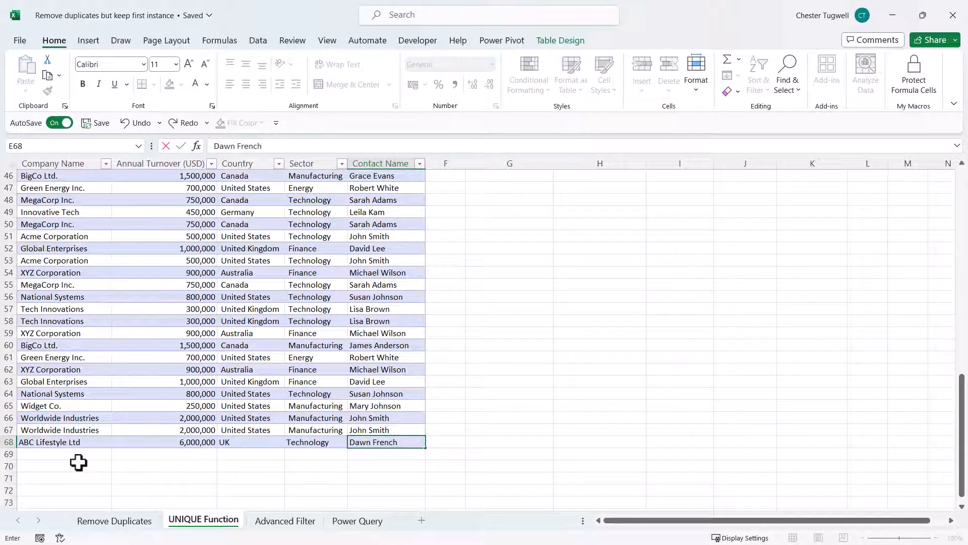
scroll(down, 3)
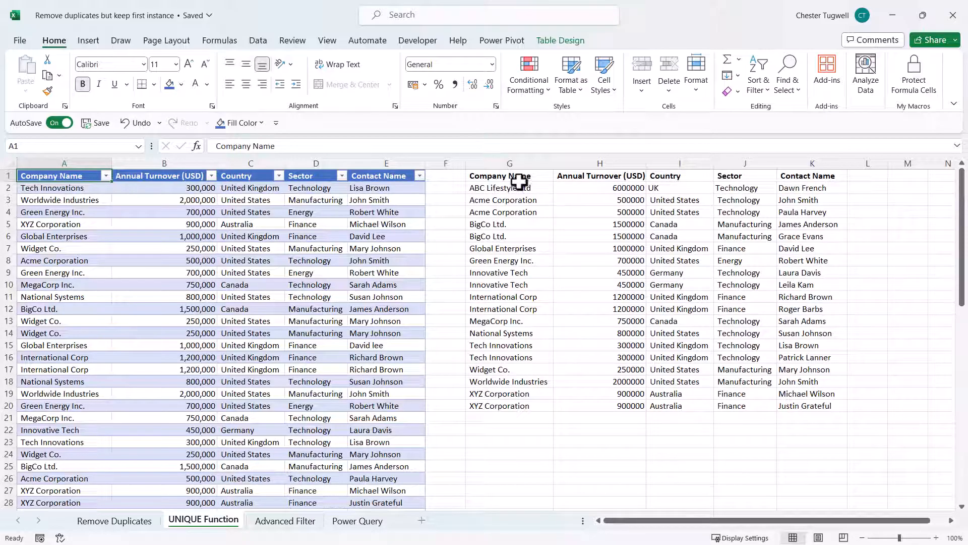
click(509, 164)
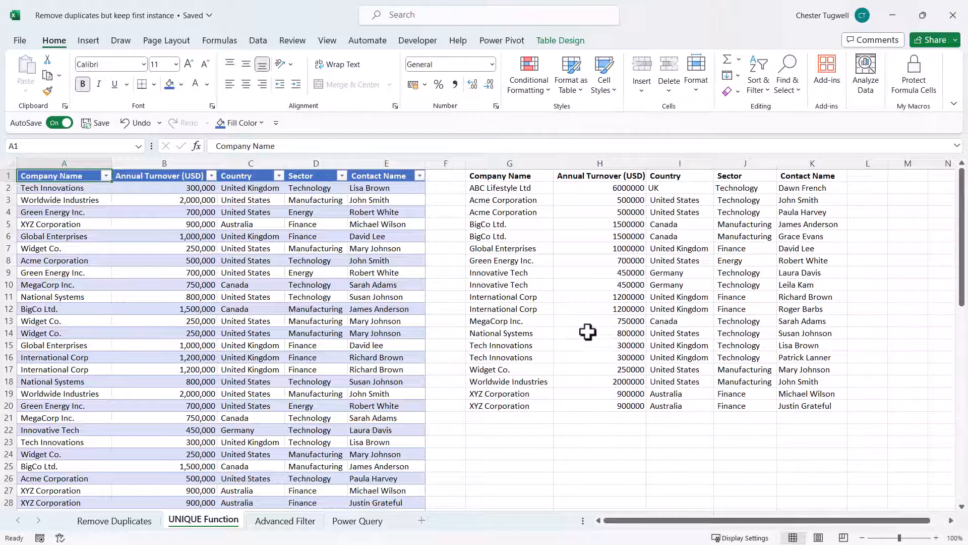
mouse_move(503, 203)
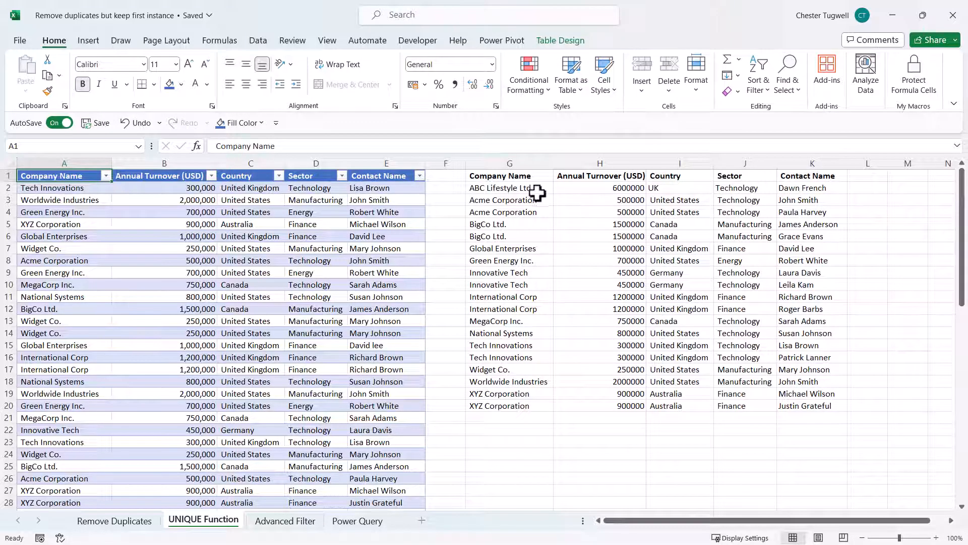
mouse_move(361, 479)
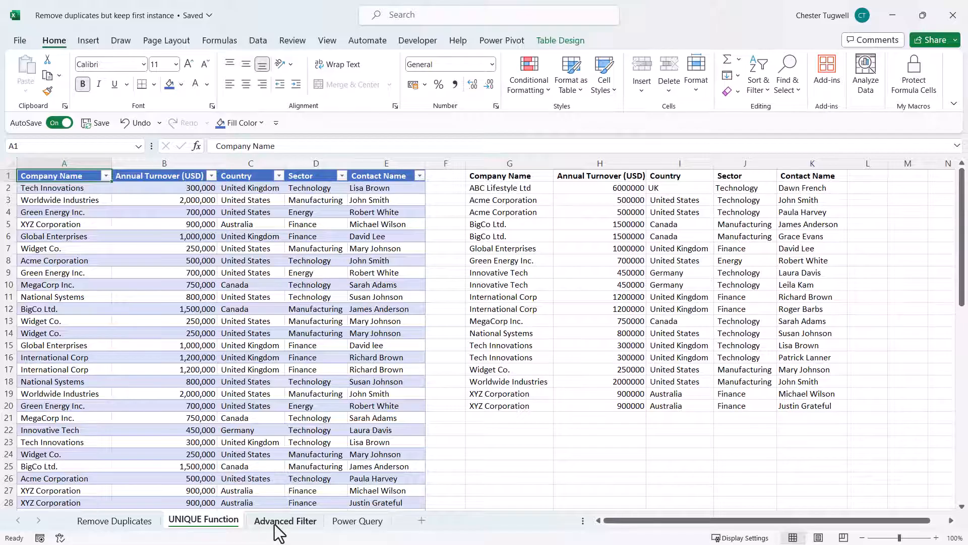
Step: Go to the Advanced Filter sheet, select a data cell and show the Data ribbon commands
click(285, 521)
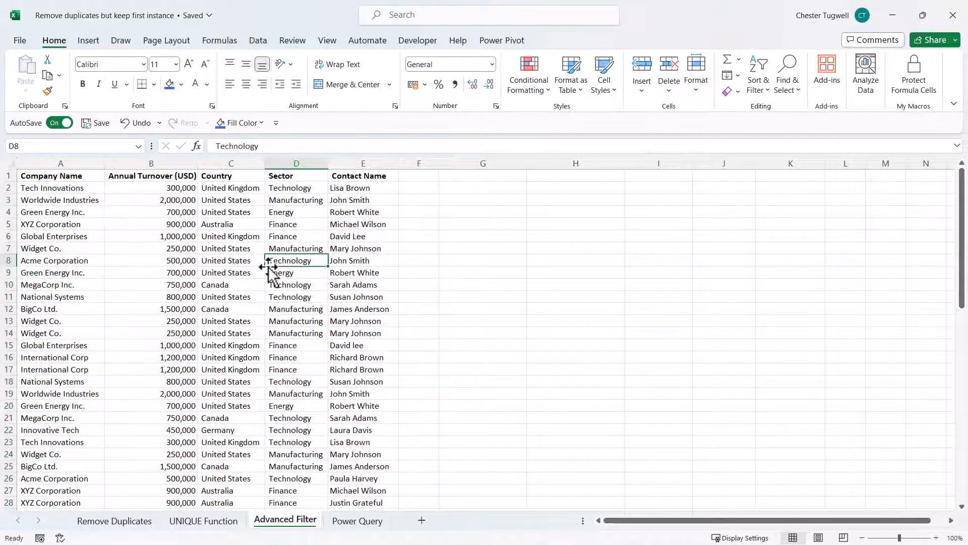
mouse_move(191, 201)
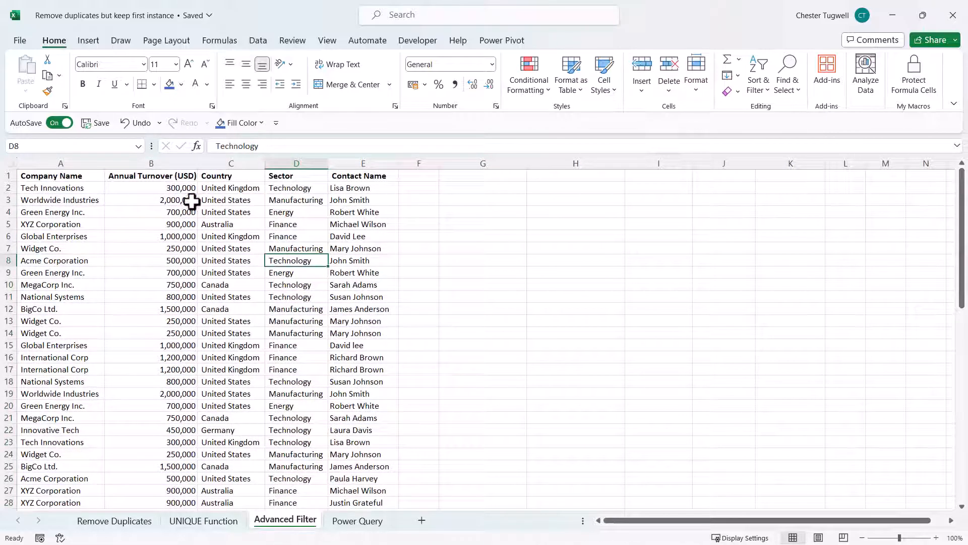
click(231, 224)
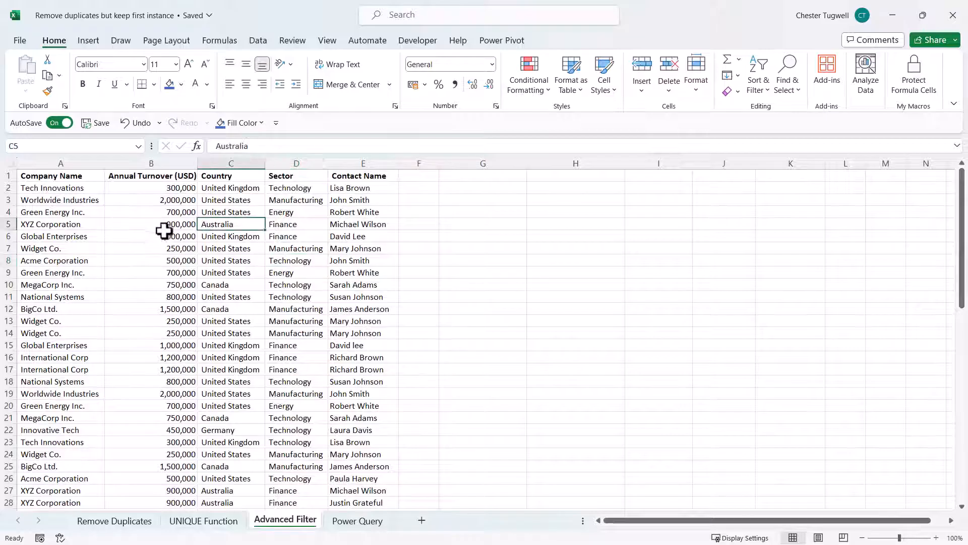
click(152, 224)
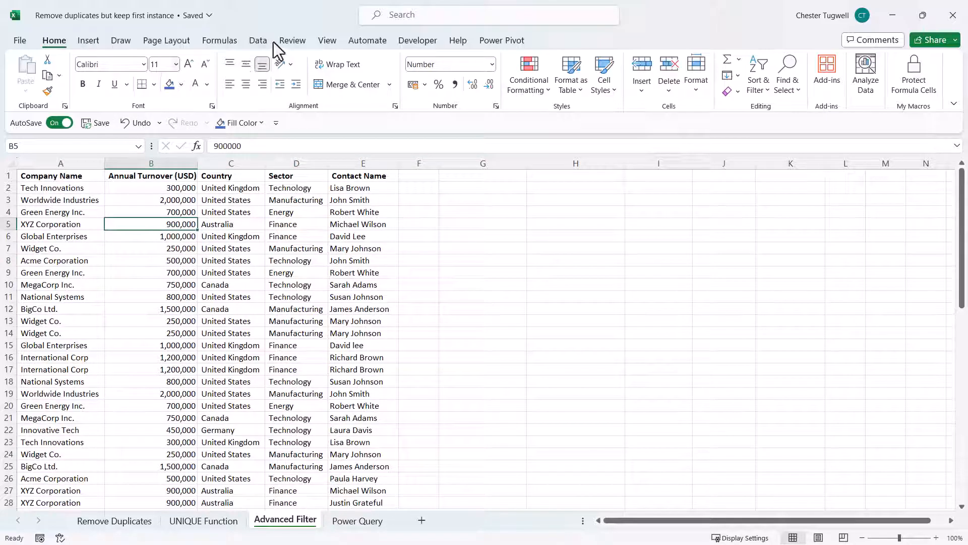
click(257, 40)
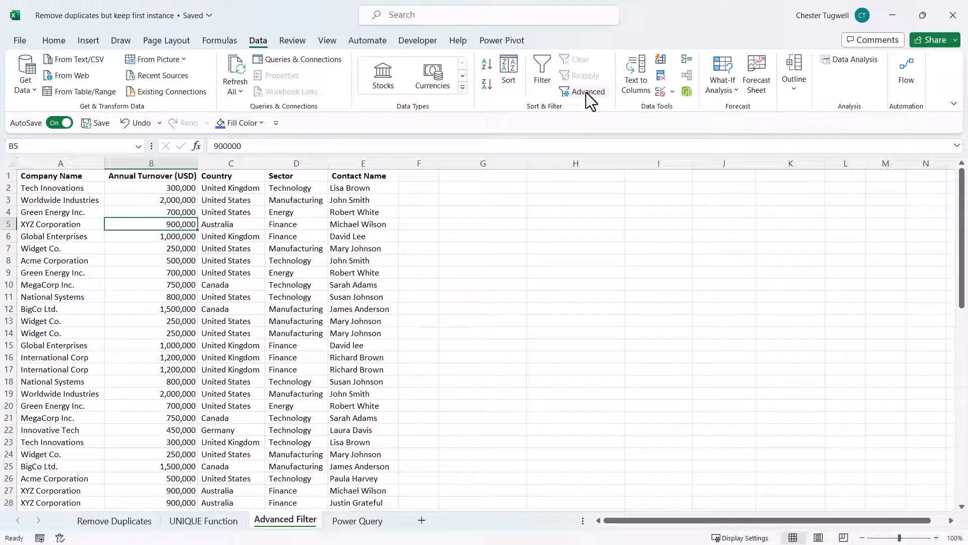
Step: Configure Advanced Filter to copy unique records only from A1:E67 to G1
click(583, 92)
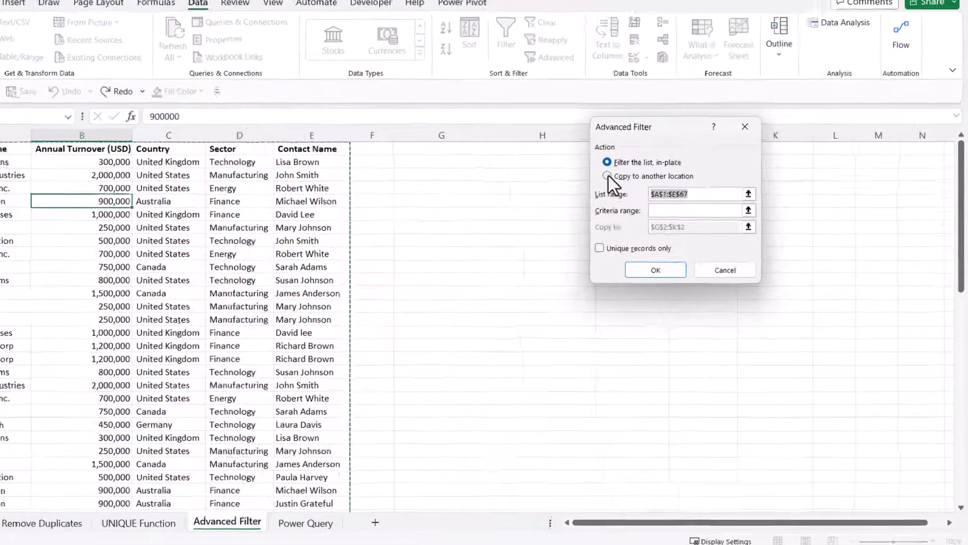
click(607, 175)
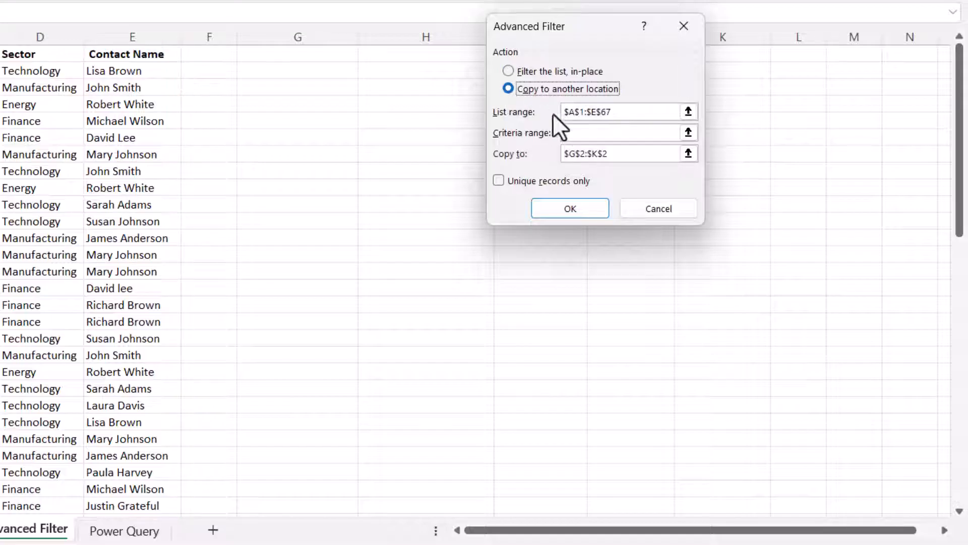
click(594, 154)
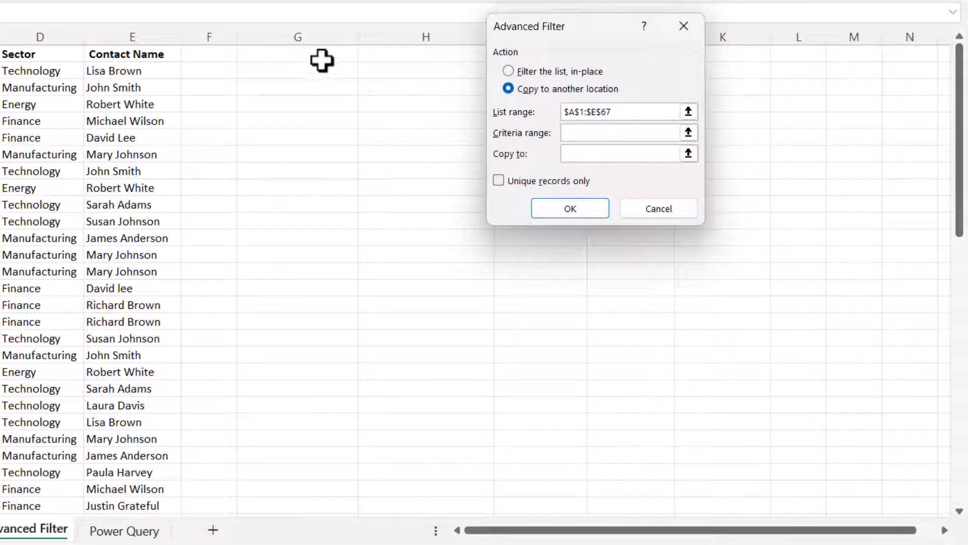
click(297, 53)
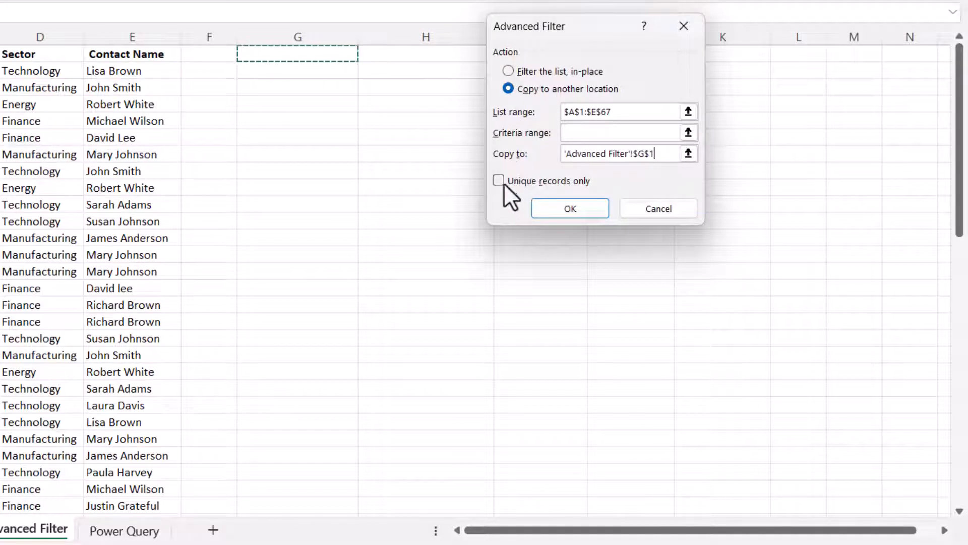
click(497, 181)
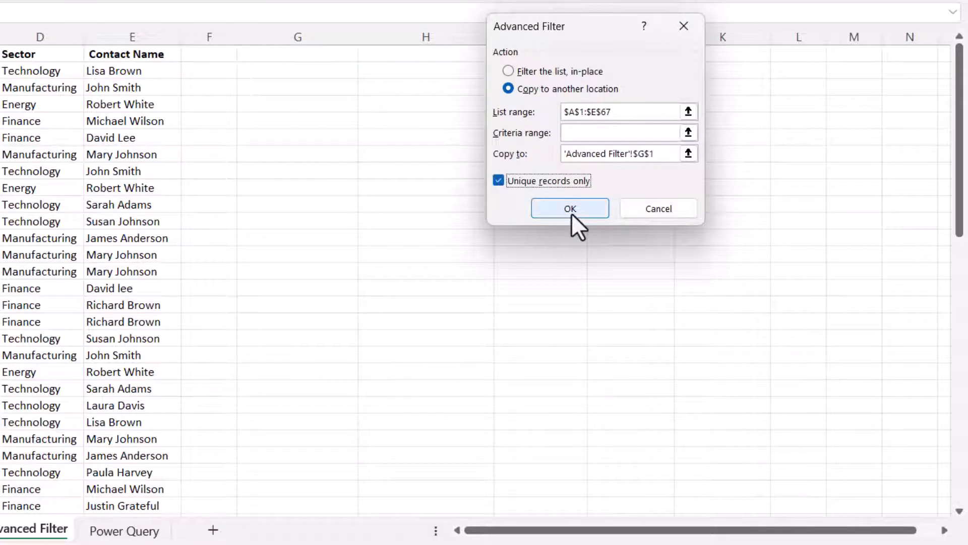
Step: Apply the filter to copy 18 unique records to G–K and sort them A to Z by company
click(569, 208)
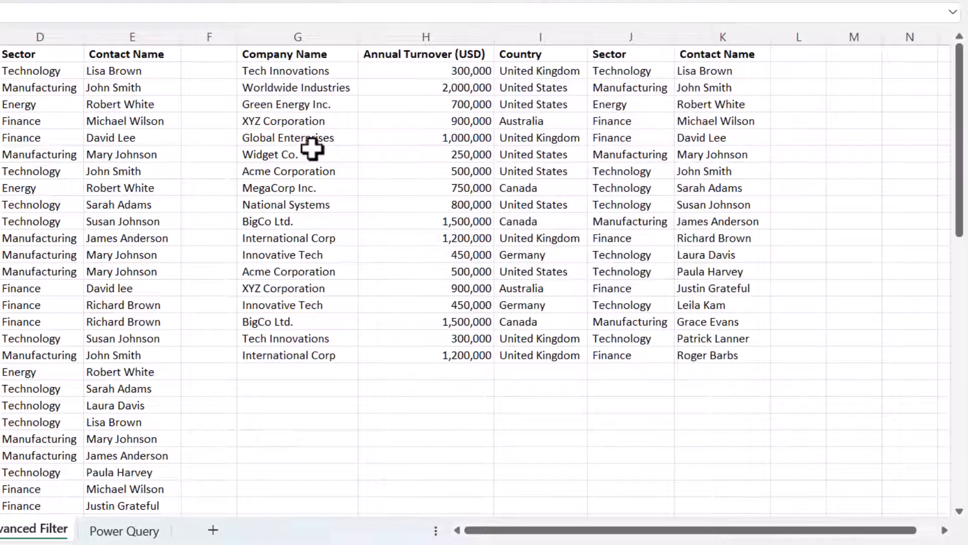
mouse_move(307, 120)
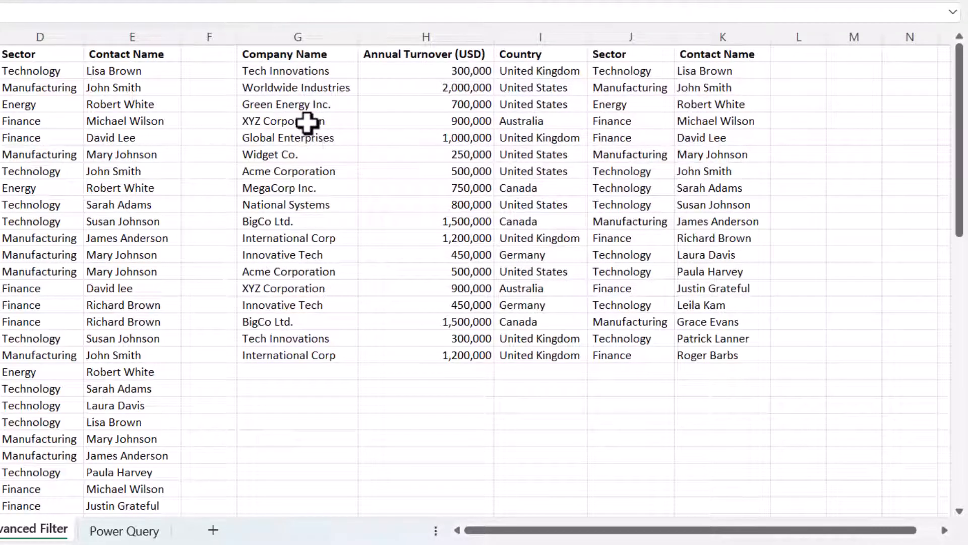
mouse_move(303, 123)
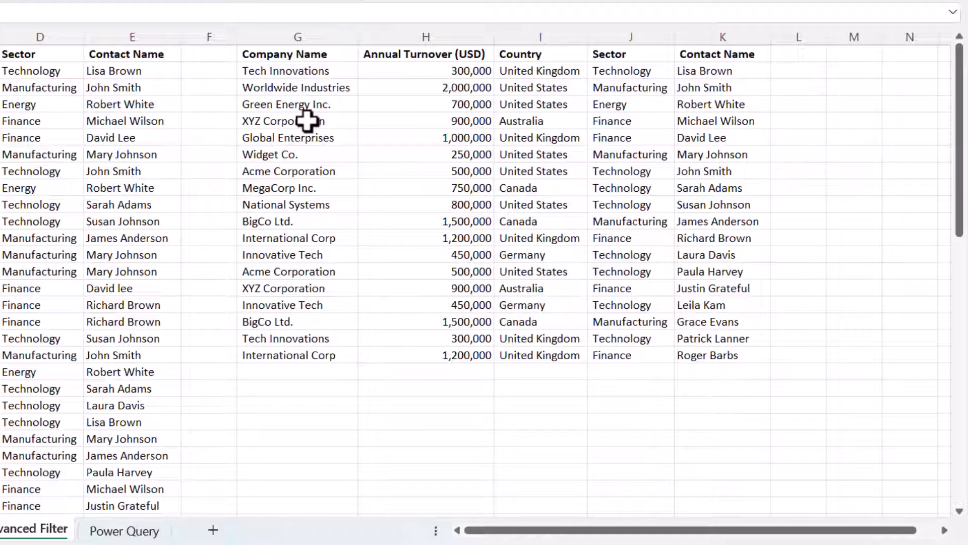
right_click(283, 120)
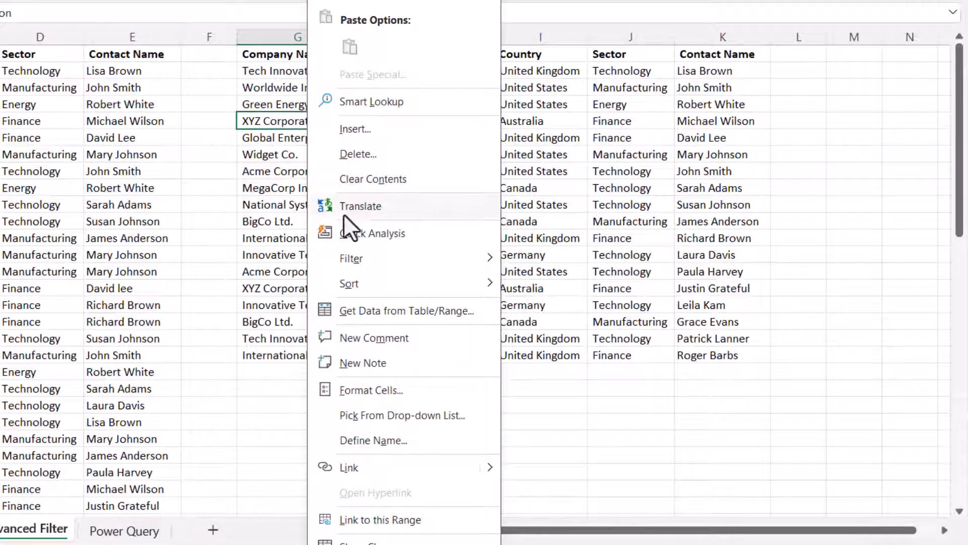
click(349, 284)
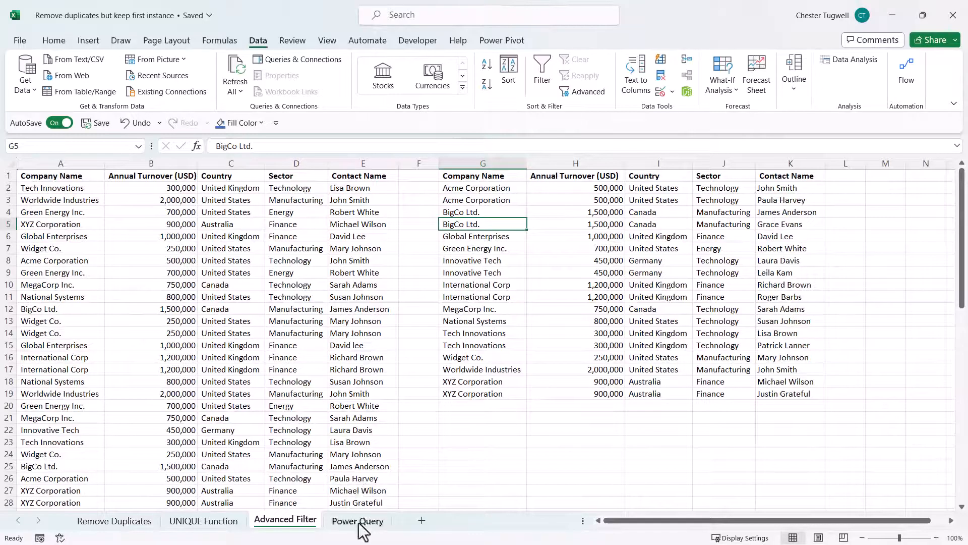
Step: On the Power Query sheet, load the company data From Table/Range into the Power Query Editor
click(357, 520)
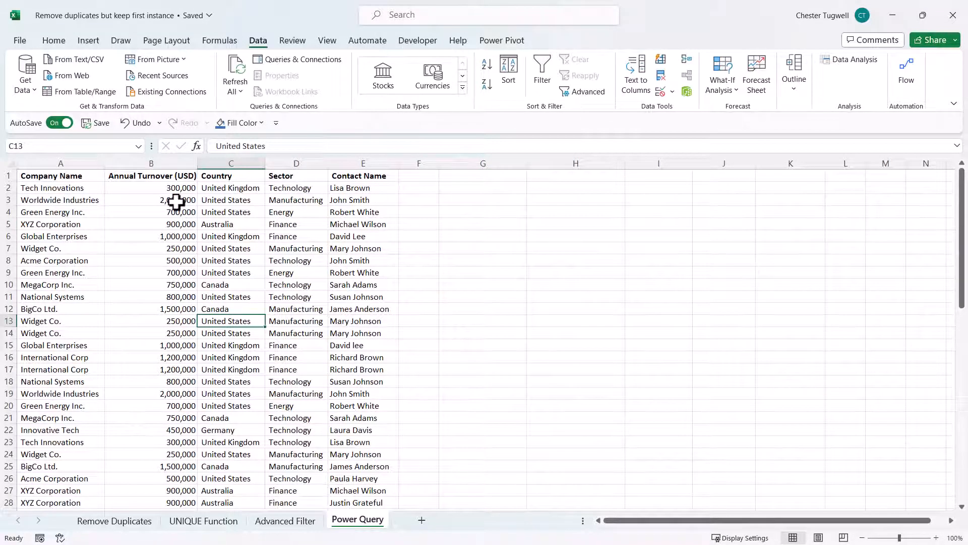
click(150, 199)
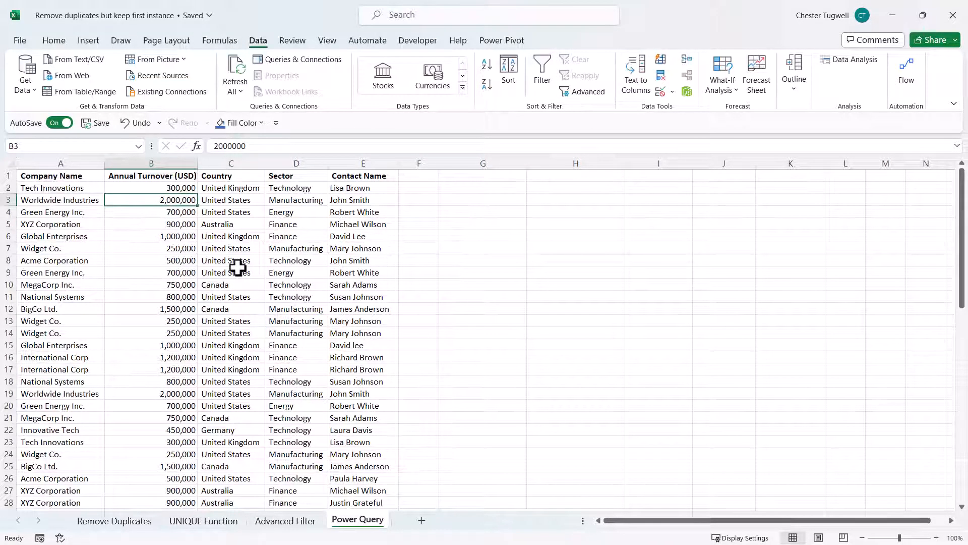
mouse_move(259, 45)
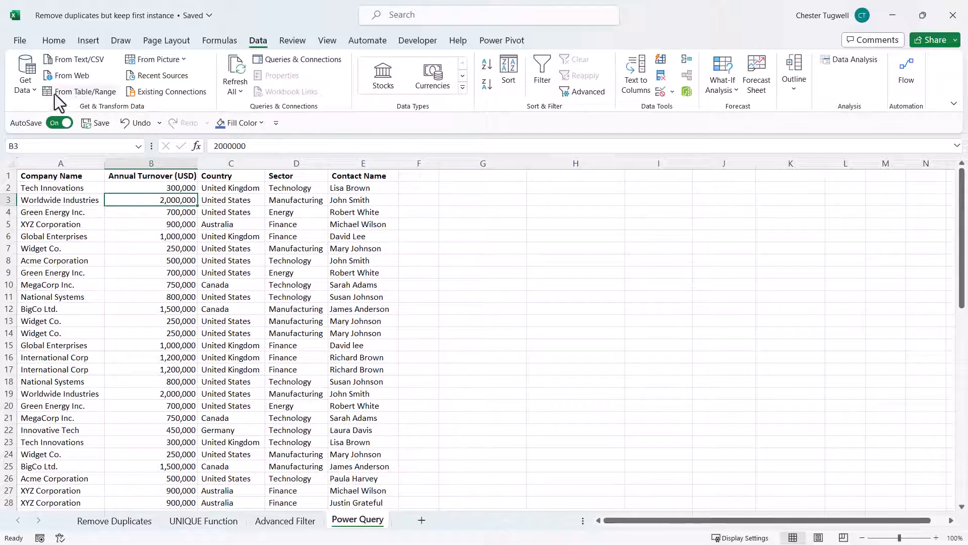
click(85, 92)
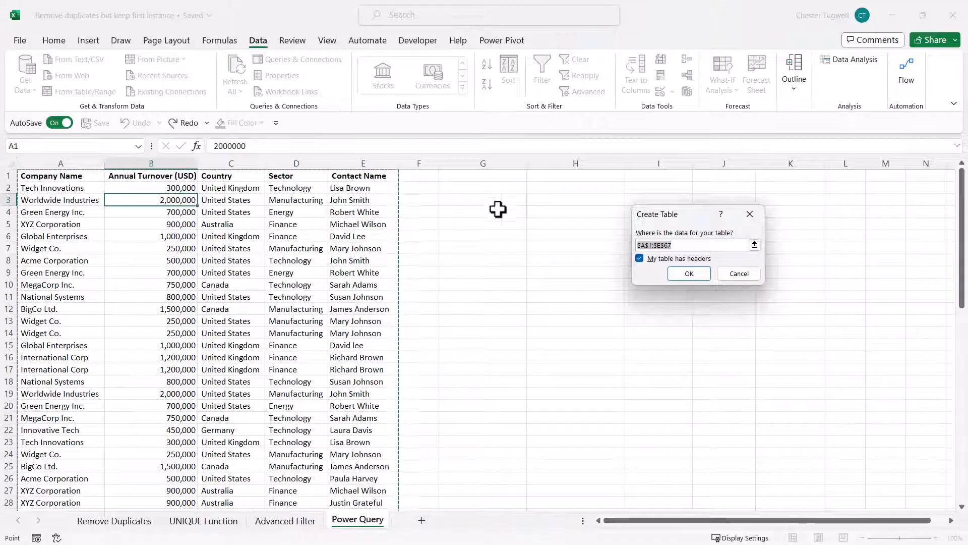
click(688, 274)
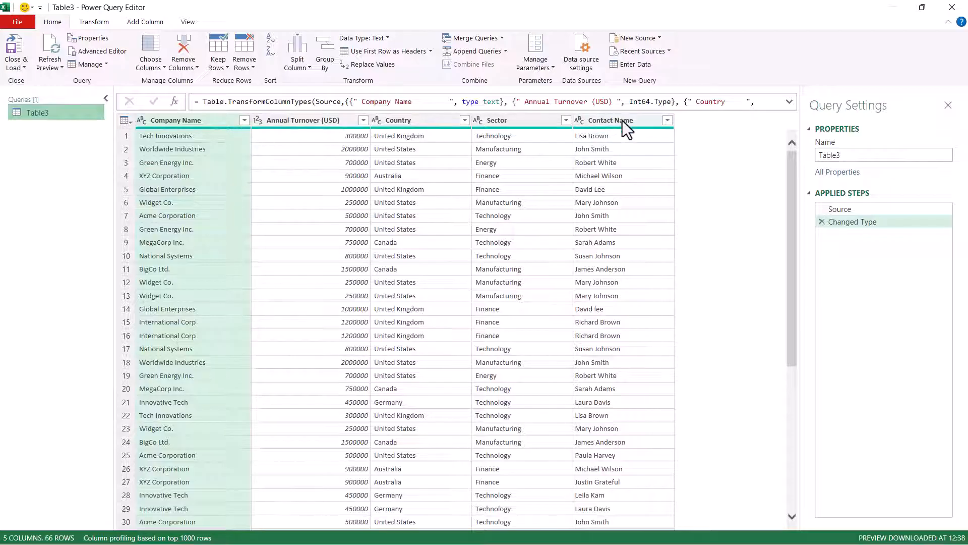
mouse_move(194, 149)
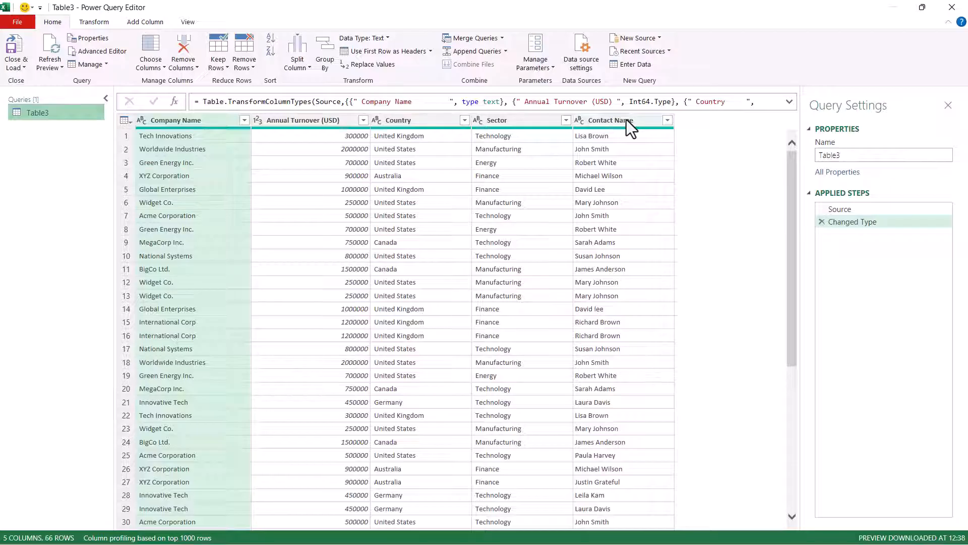
Step: Remove duplicate rows across all columns of Table3 and sort Contact Name ascending, leaving 19 records
right_click(609, 120)
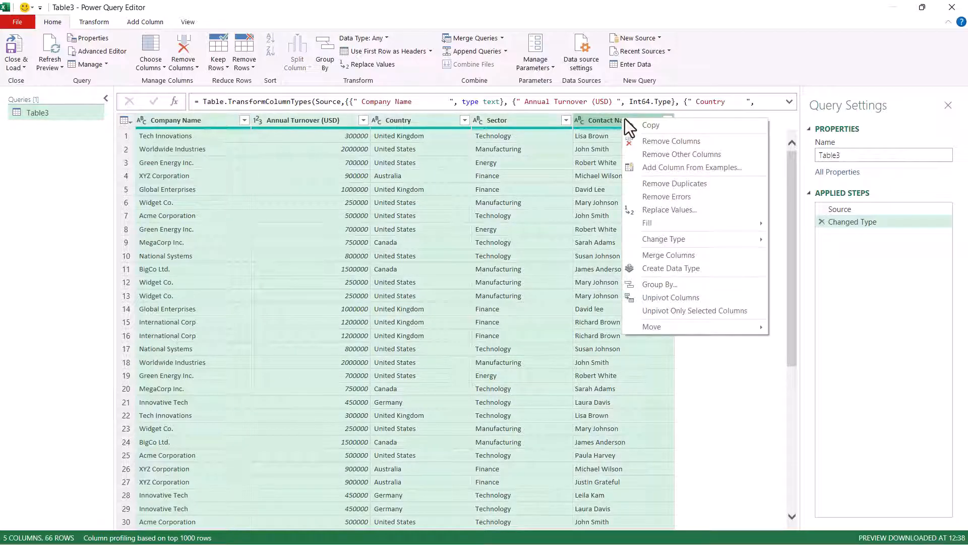
click(675, 182)
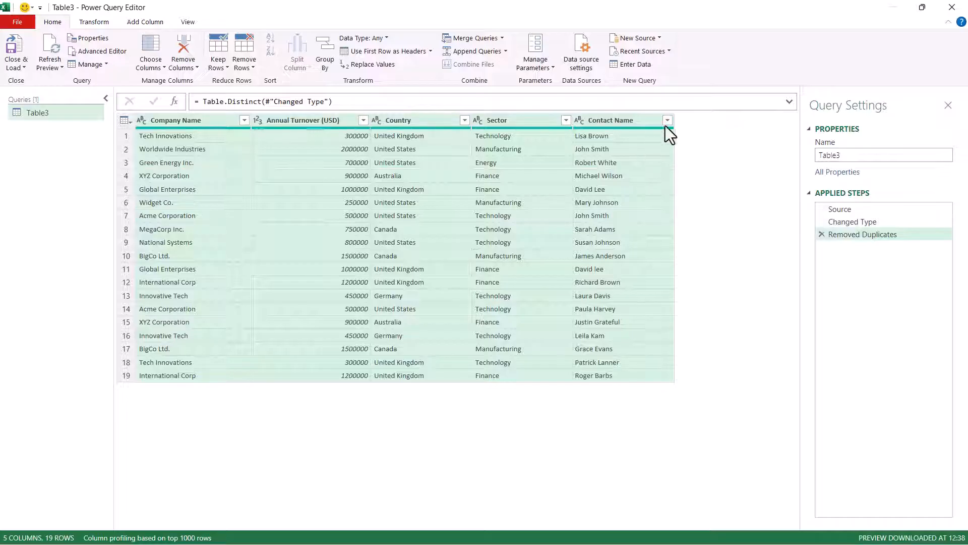
click(666, 120)
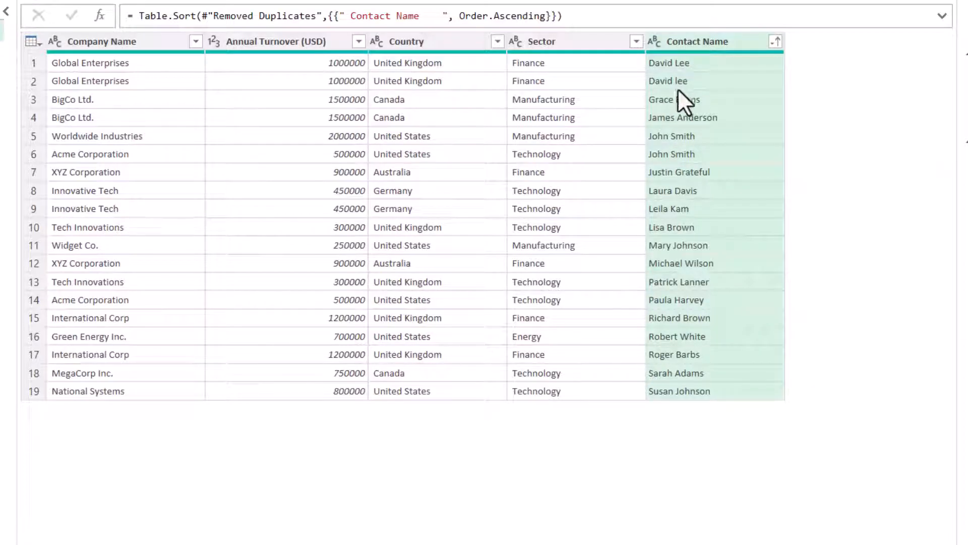
mouse_move(690, 93)
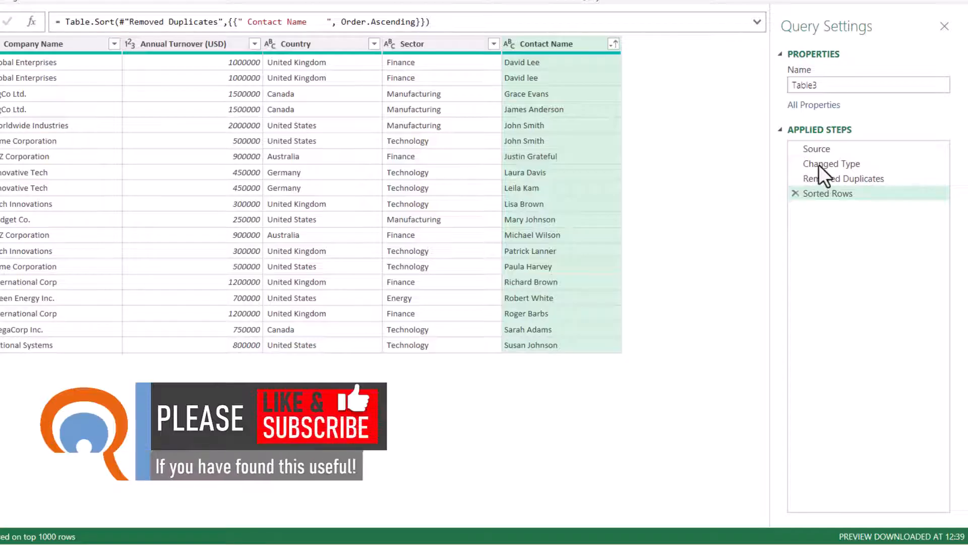
Step: Insert a Capitalize Each Word step on Contact Name after Changed Type, then view the 18-row Sorted Rows result
click(832, 163)
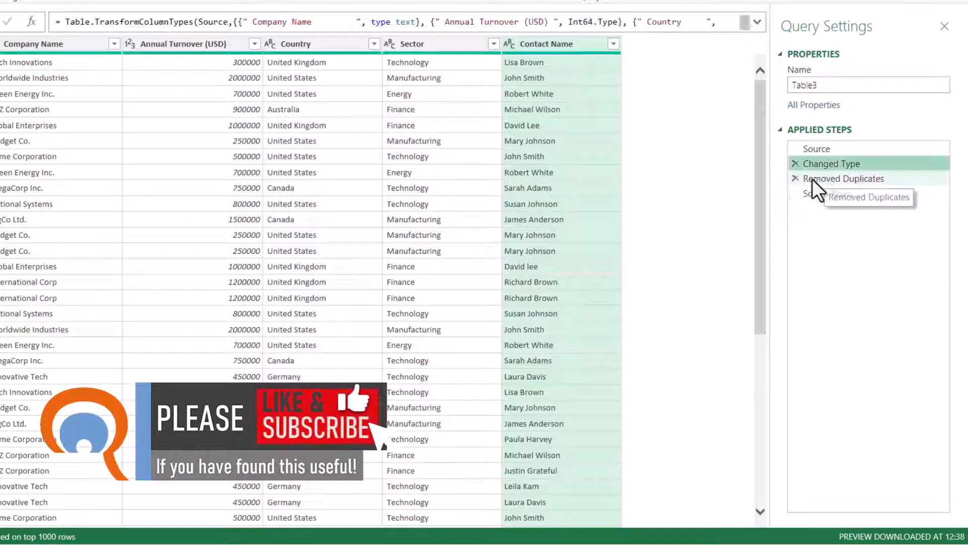
click(833, 163)
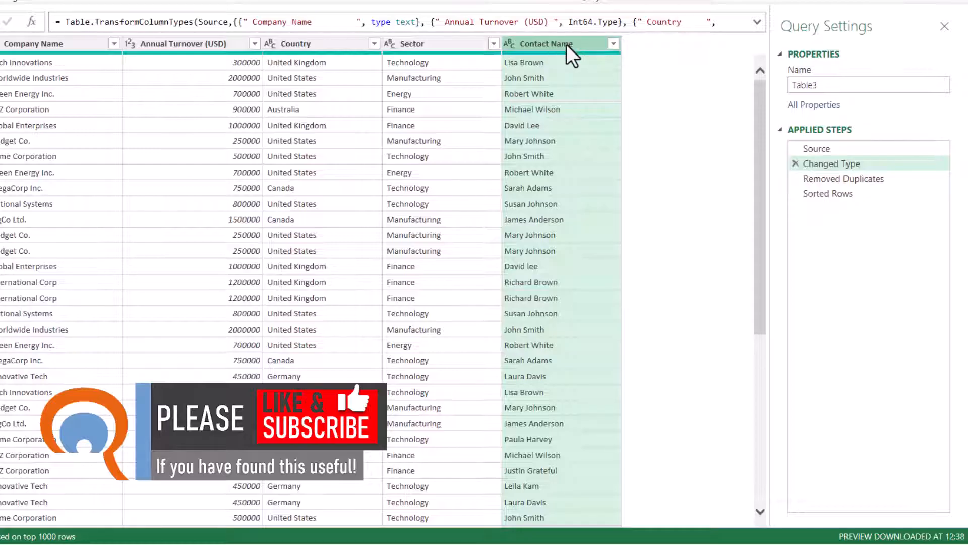
right_click(544, 43)
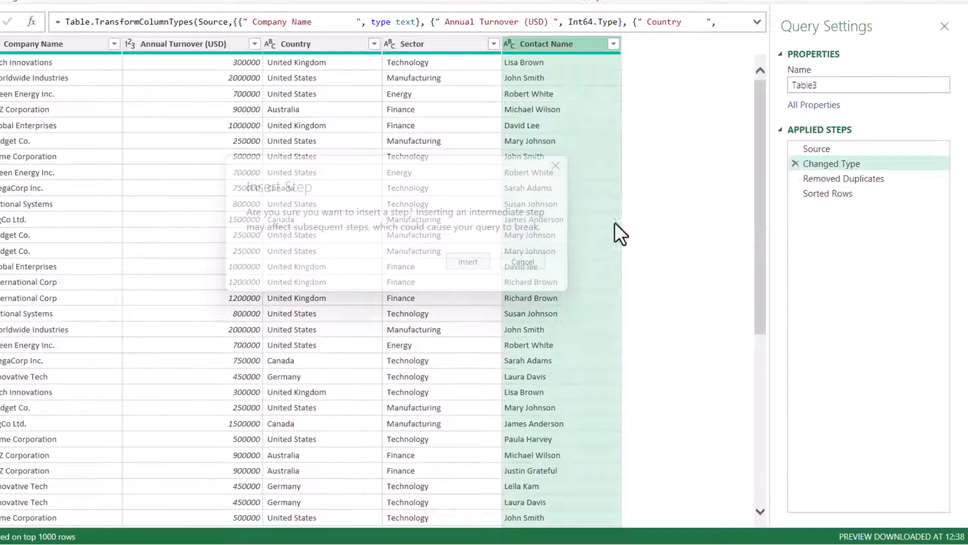
click(468, 262)
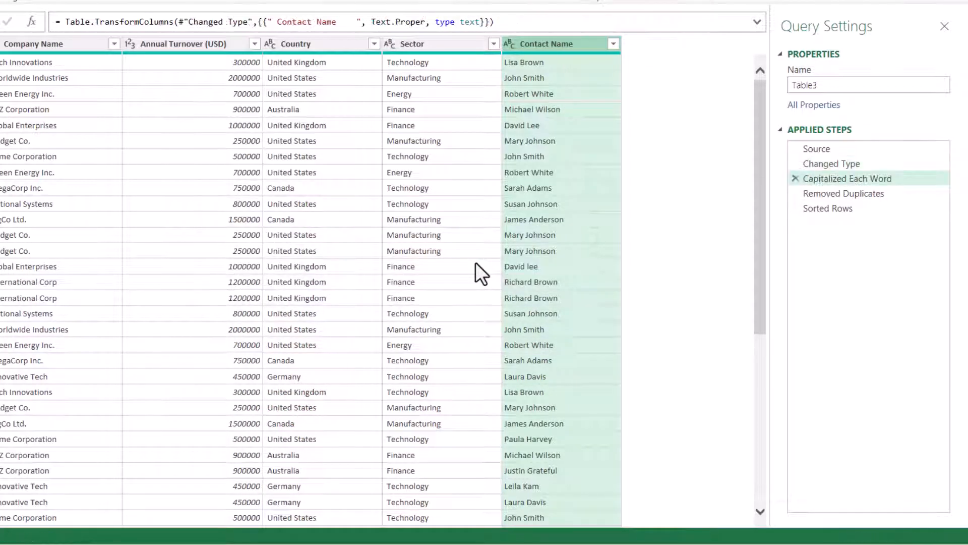
mouse_move(829, 208)
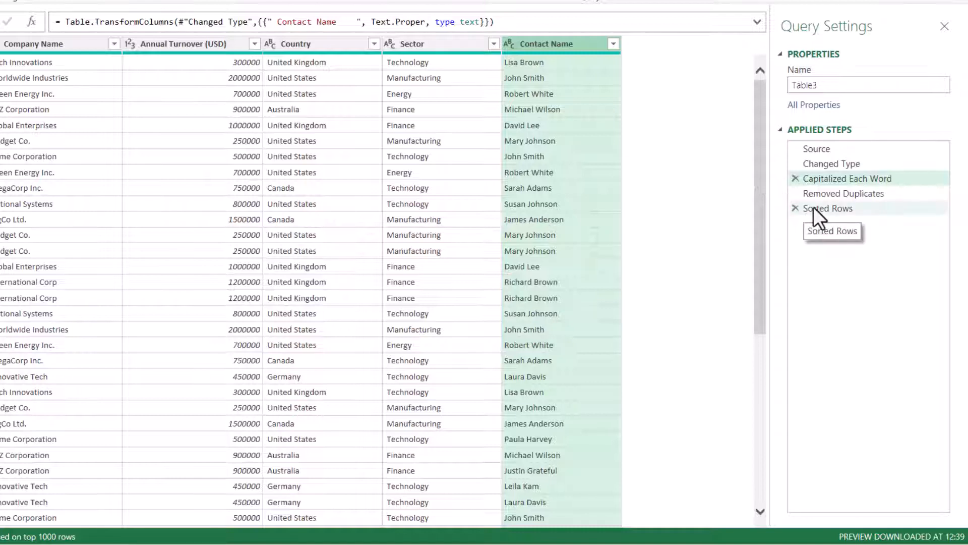
click(829, 208)
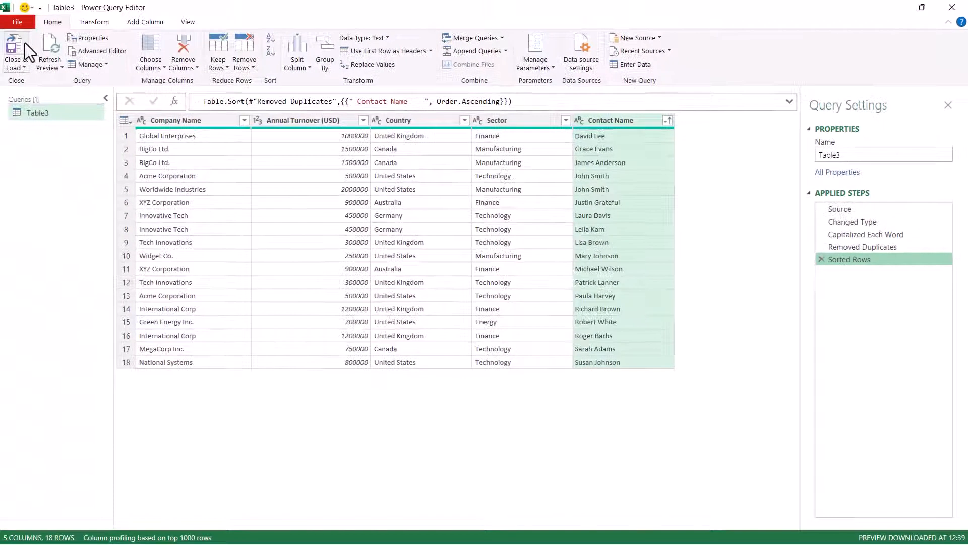
Step: Close & Load the cleaned query into the workbook as the Table3 sheet
click(13, 51)
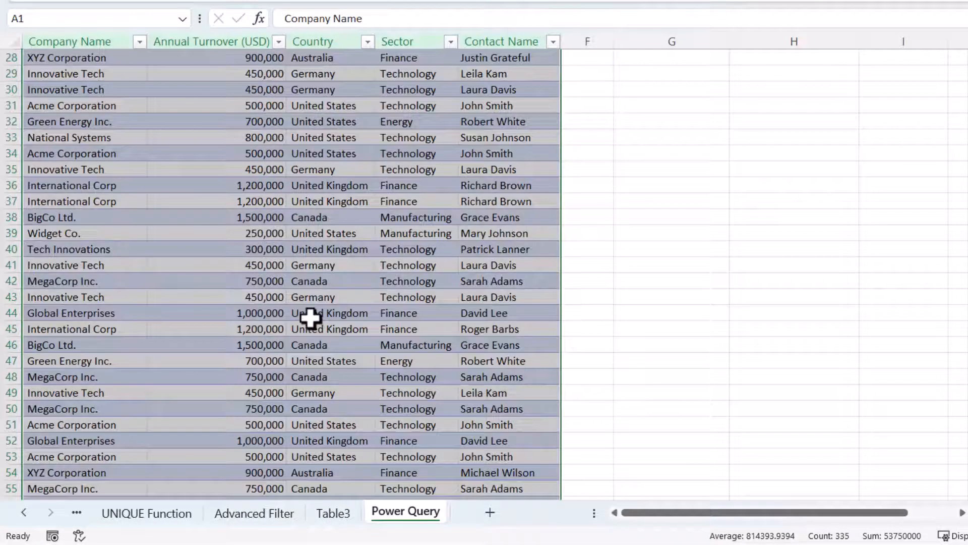
Step: Copy the ABC Lifestyle Ltd row from UNIQUE Function into row 68 of the Power Query source table, then show Table3
click(216, 329)
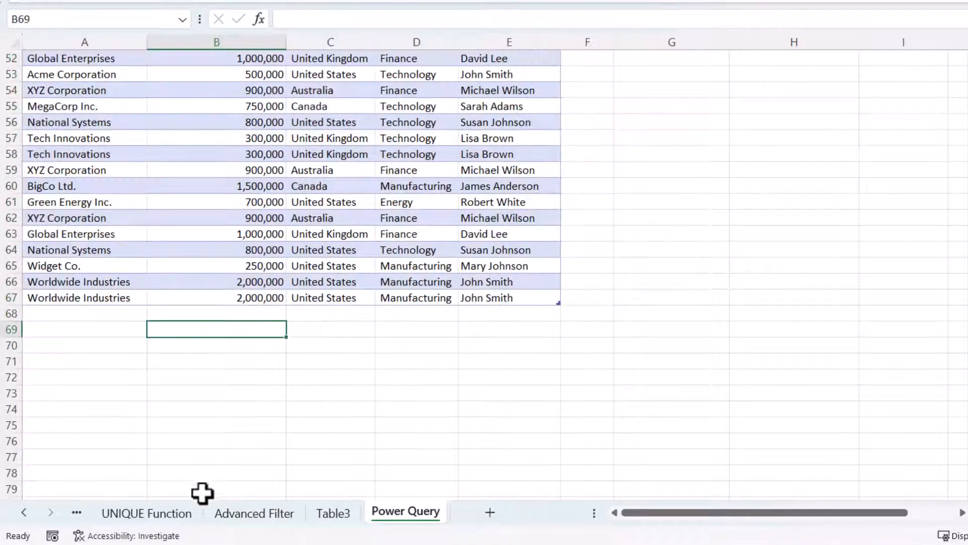
click(146, 512)
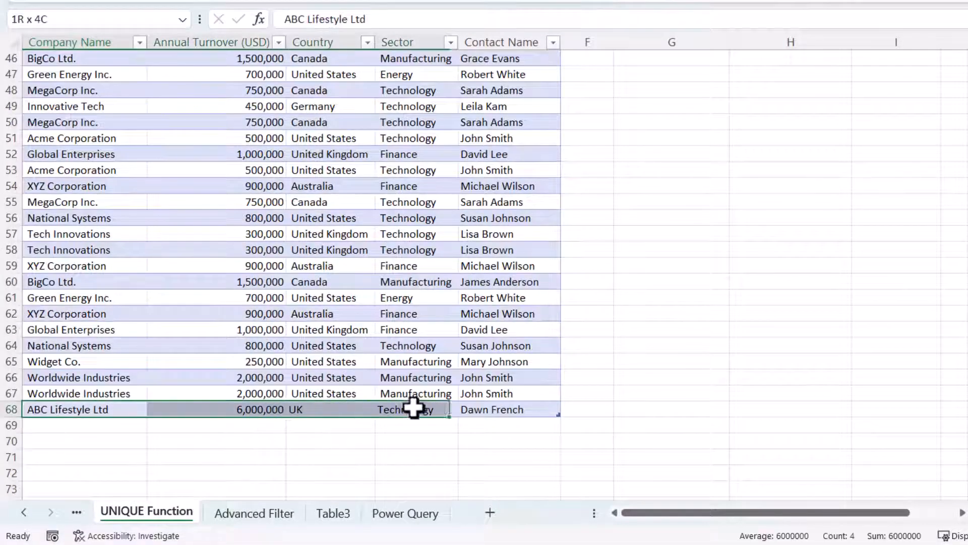
key(ctrl+c)
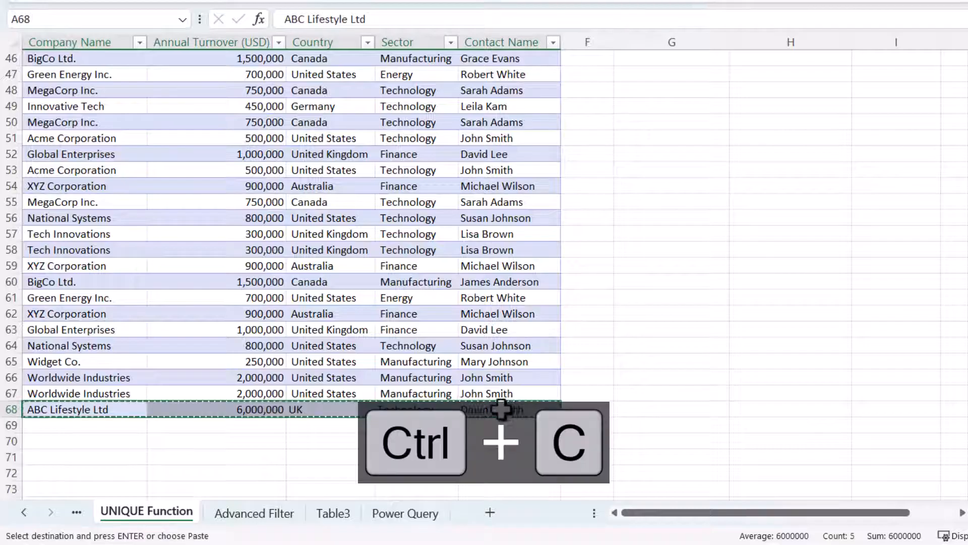
click(406, 513)
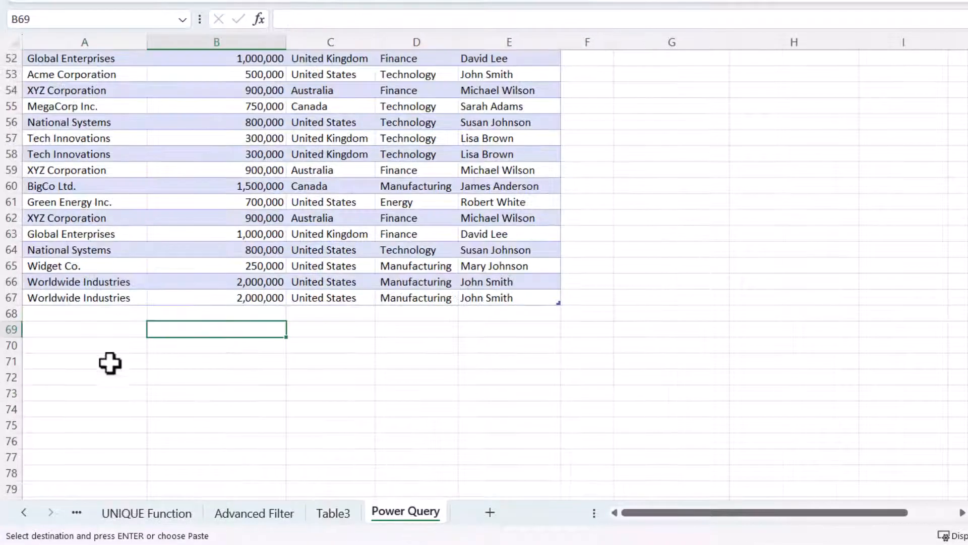
key(ctrl+v)
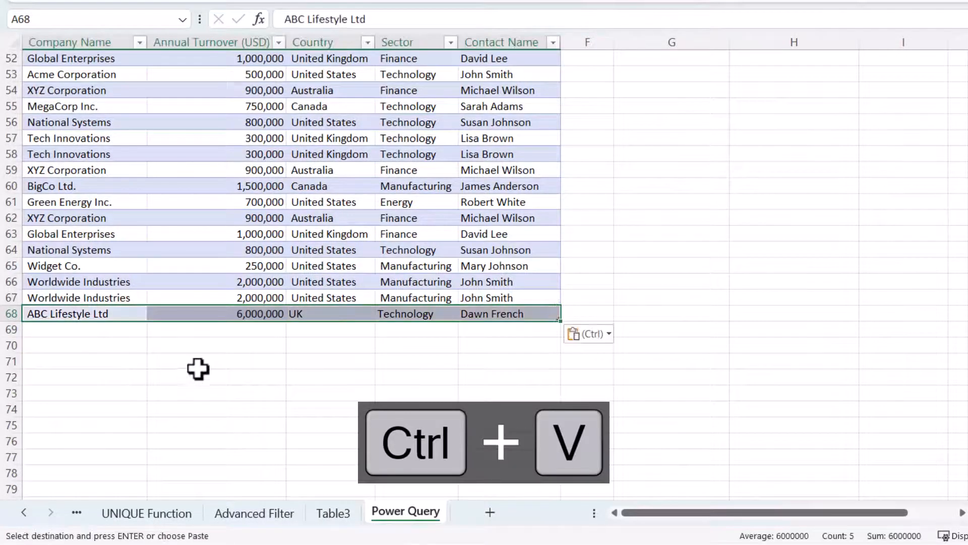
click(332, 512)
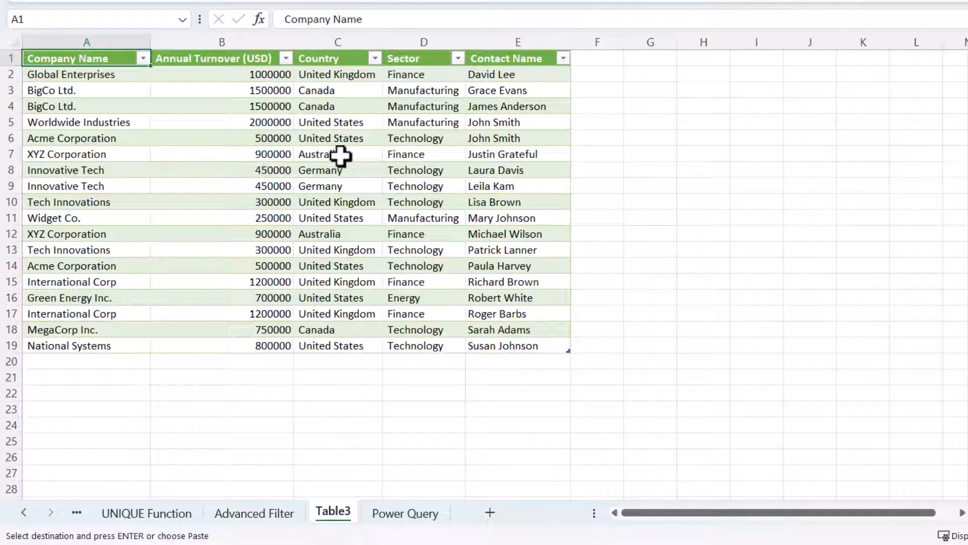
Step: Refresh Table3 so ABC Lifestyle Ltd joins the results, giving 19 unique rows
click(338, 153)
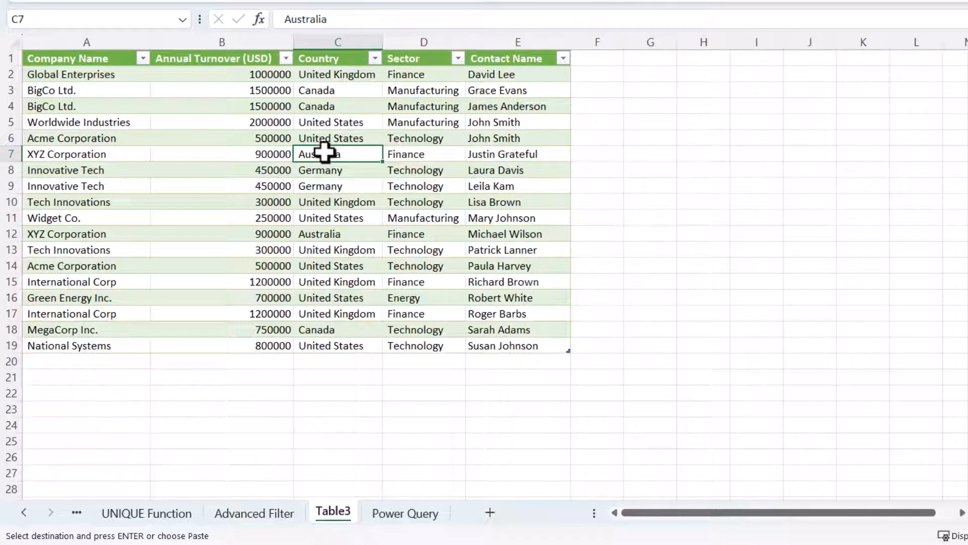
right_click(336, 154)
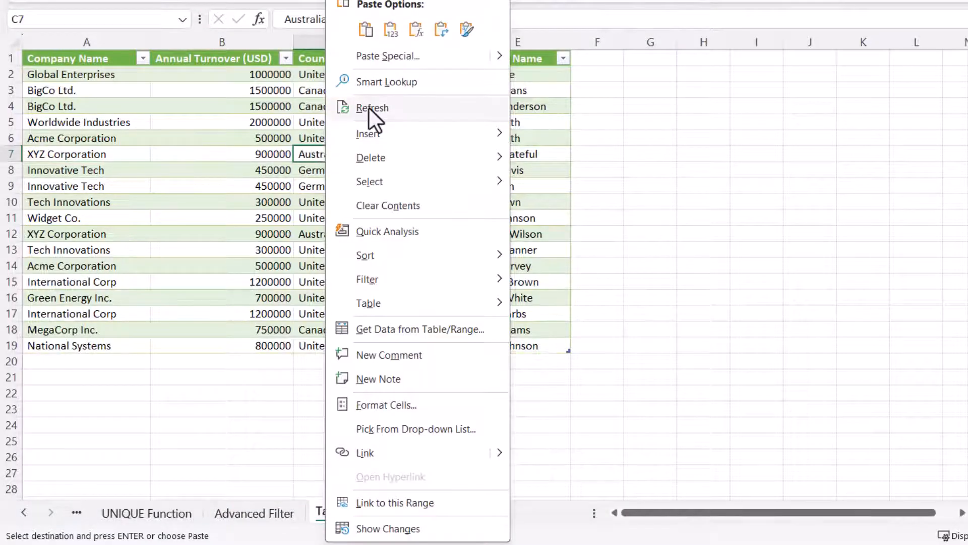
click(372, 107)
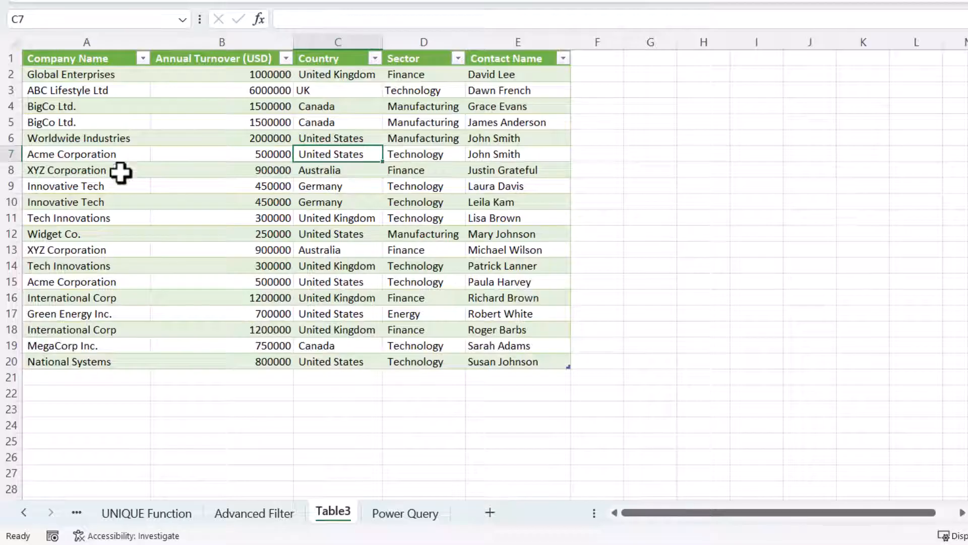
mouse_move(65, 92)
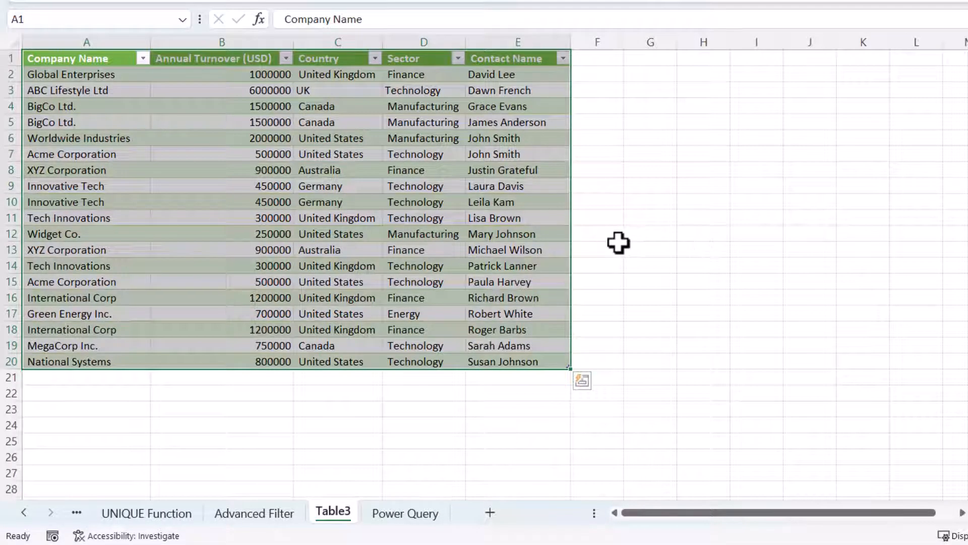
mouse_move(616, 242)
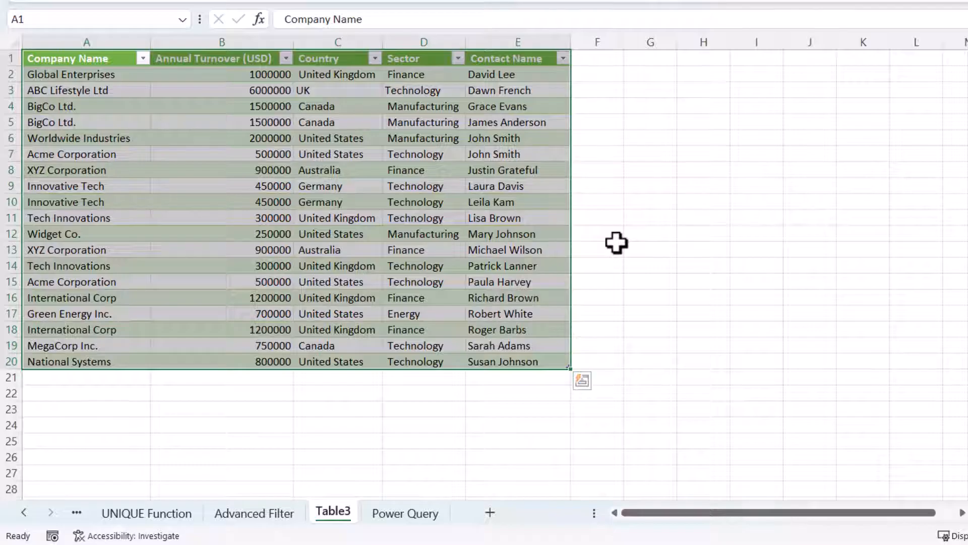